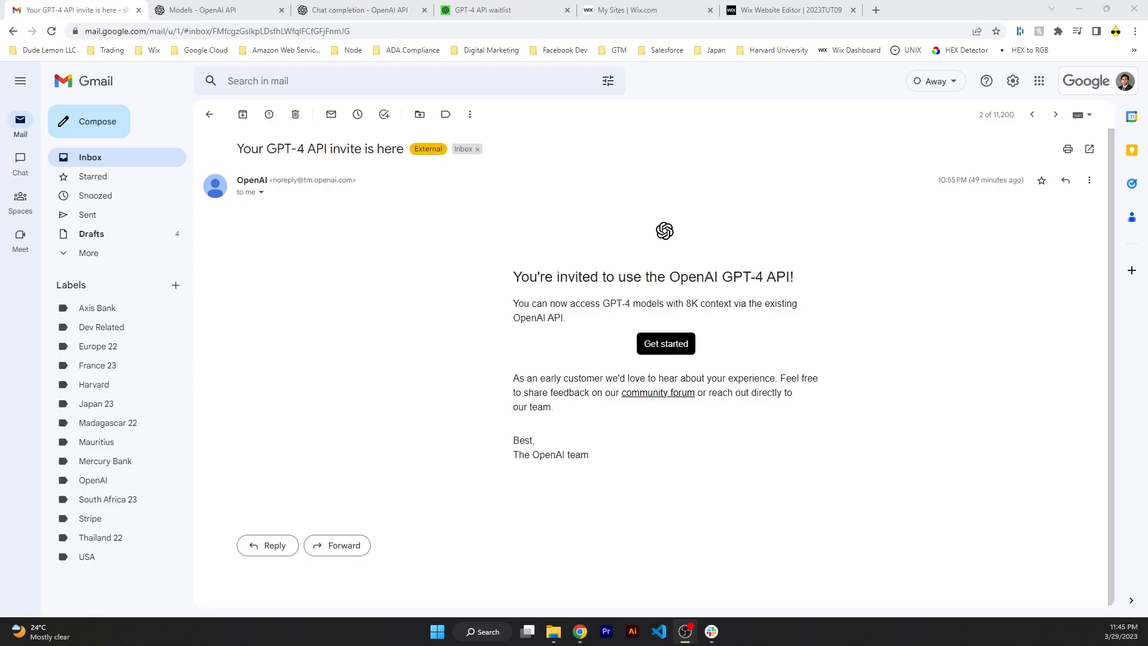
Review the GPT-4 models table in the OpenAI docs, then return to the Wix events.js chat code.
left_click(212, 10)
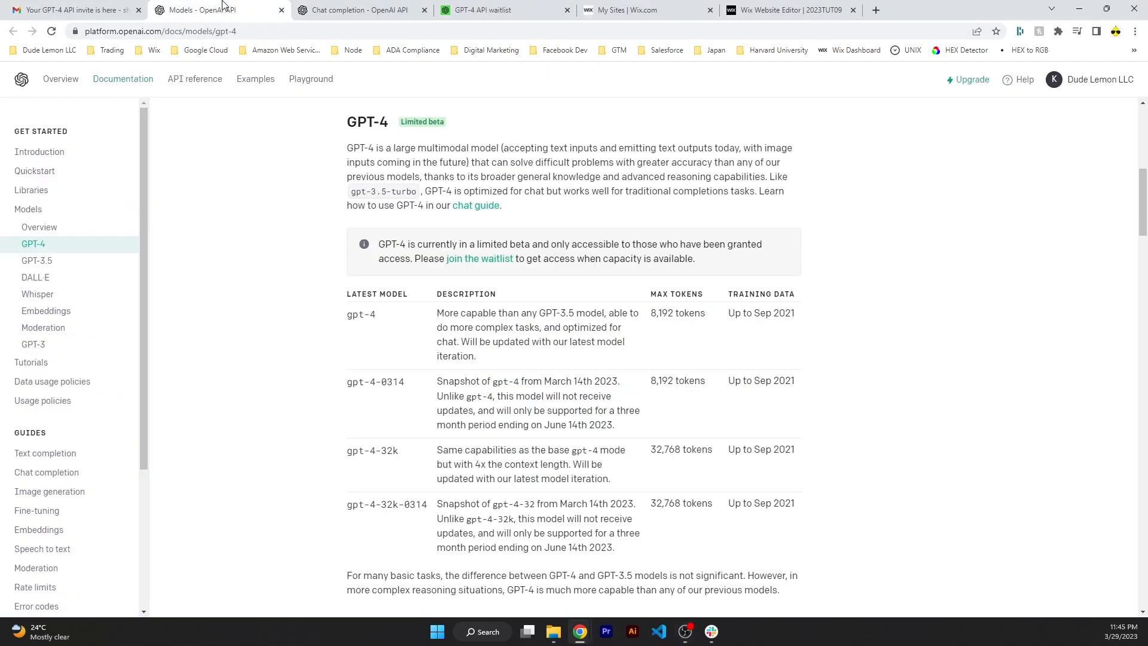
mouse_move(491, 363)
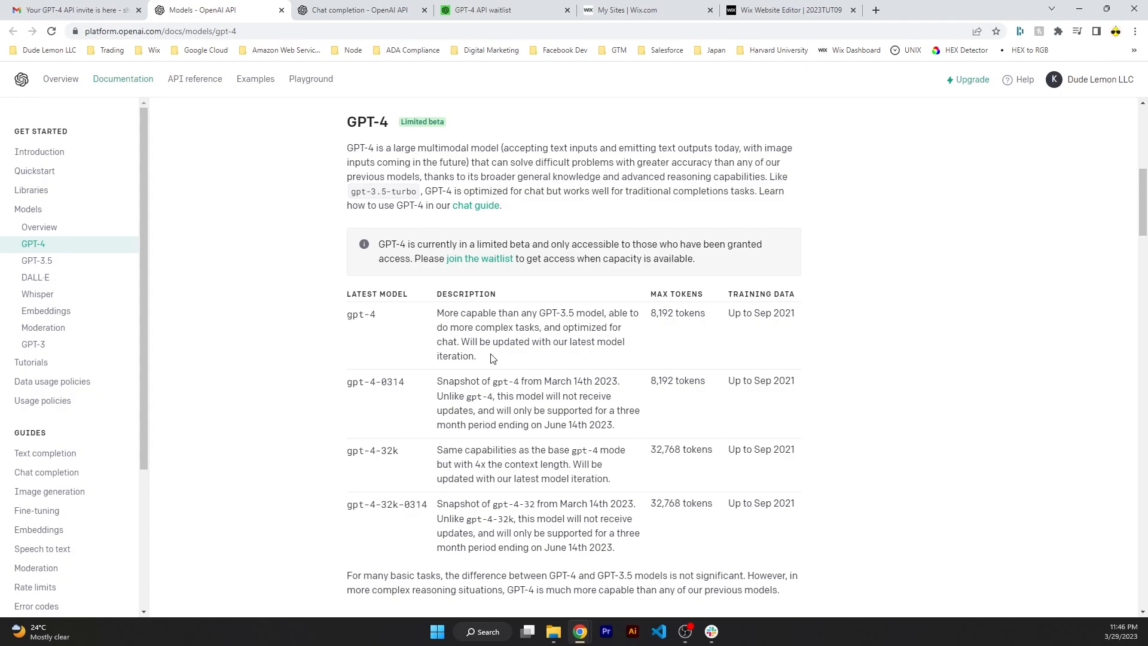
mouse_move(90, 6)
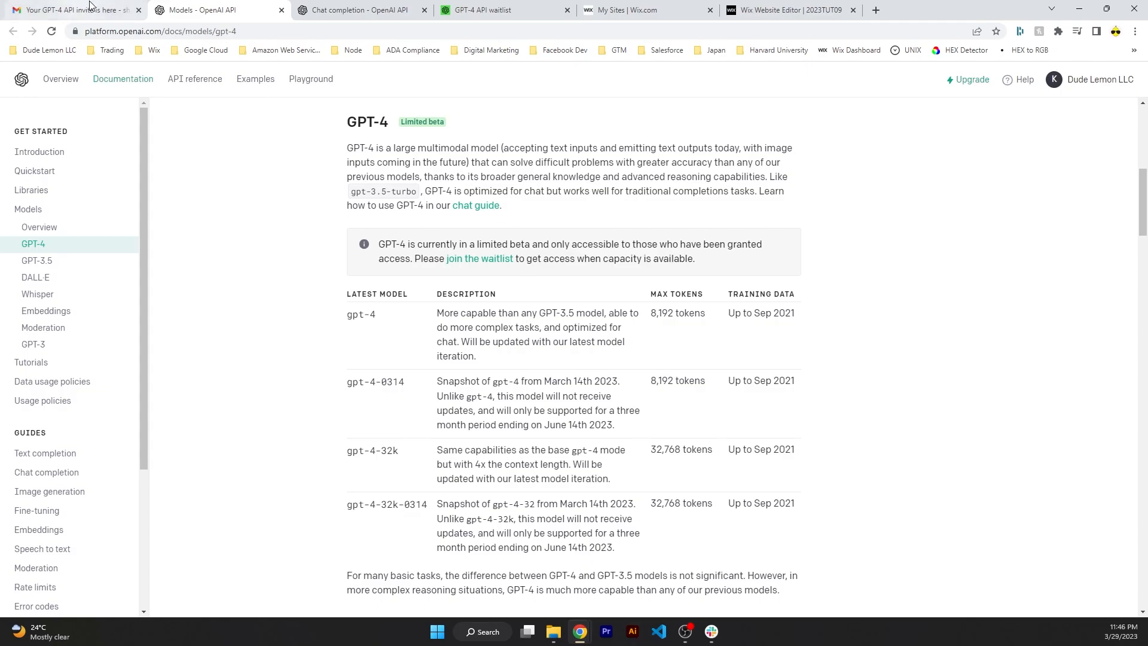
left_click(789, 10)
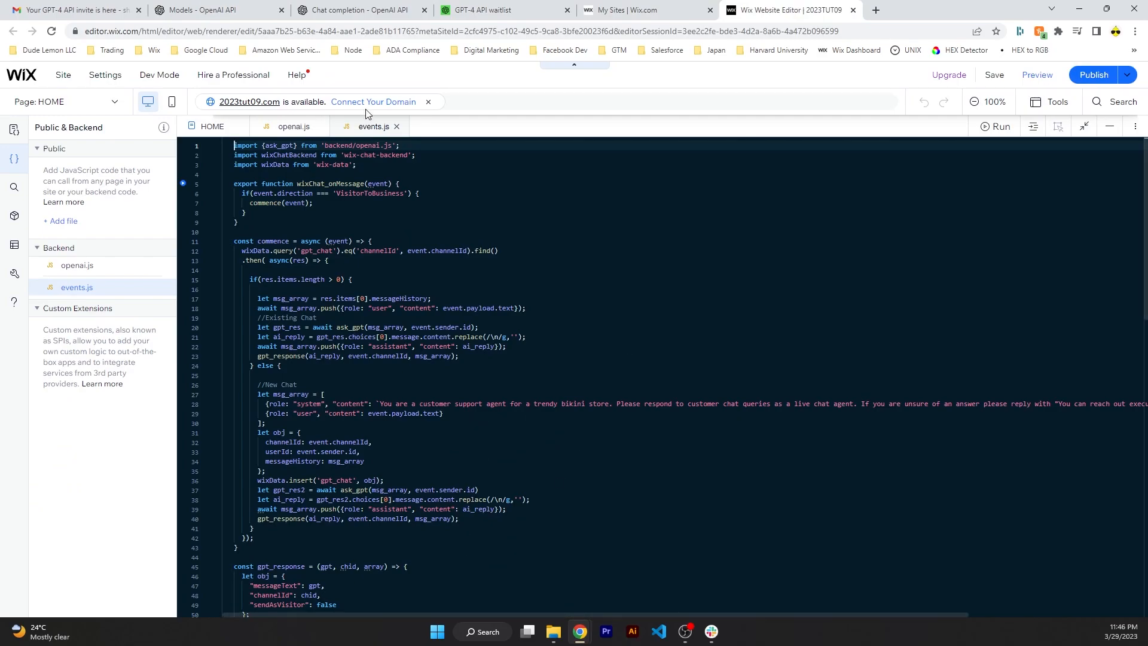
left_click(358, 10)
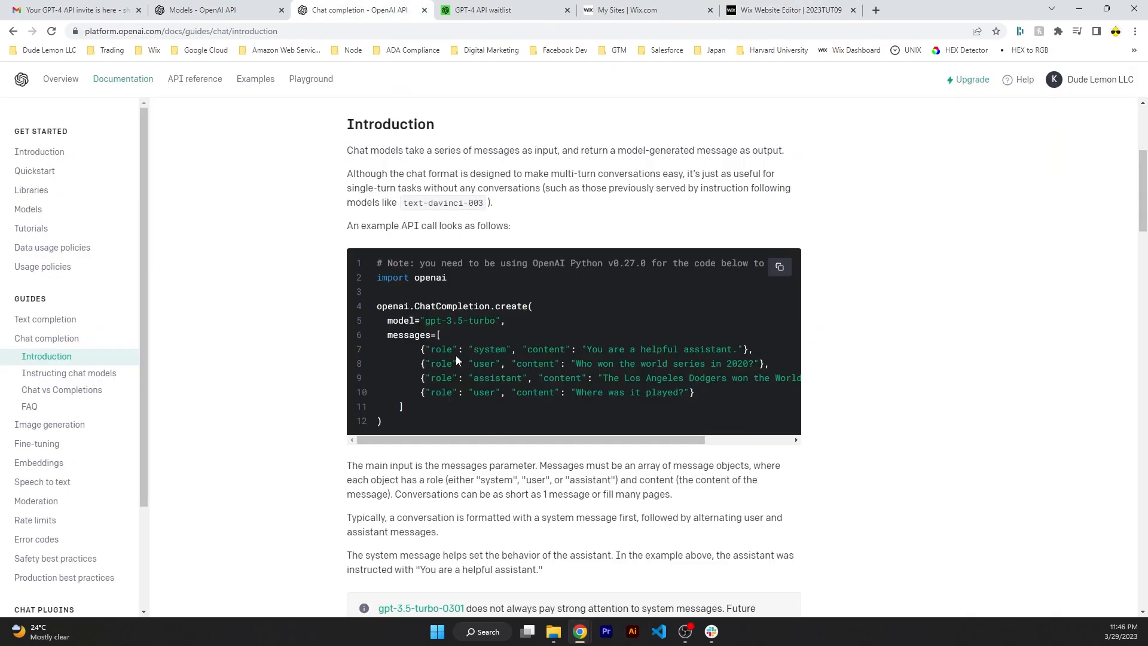
mouse_move(832, 460)
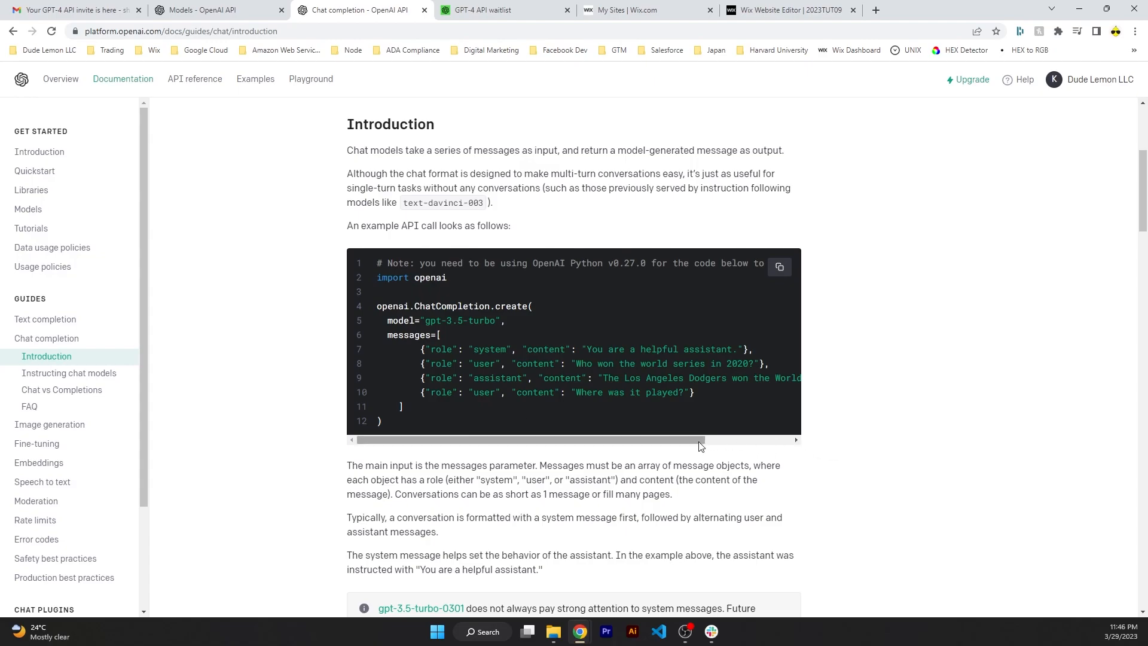
mouse_move(725, 412)
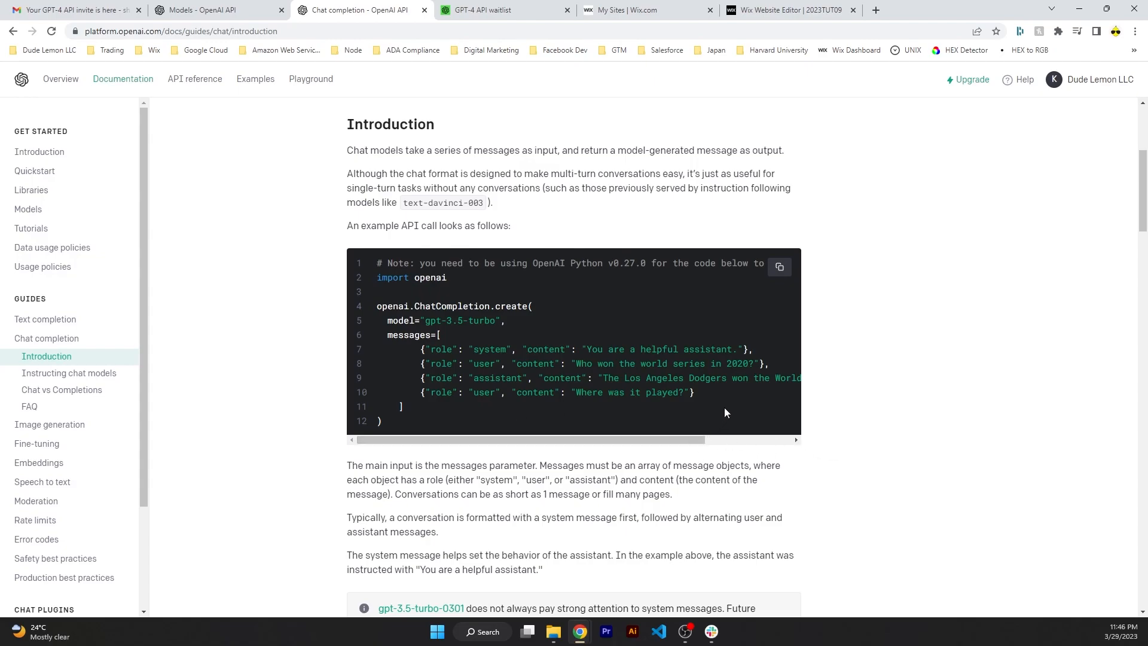
mouse_move(805, 248)
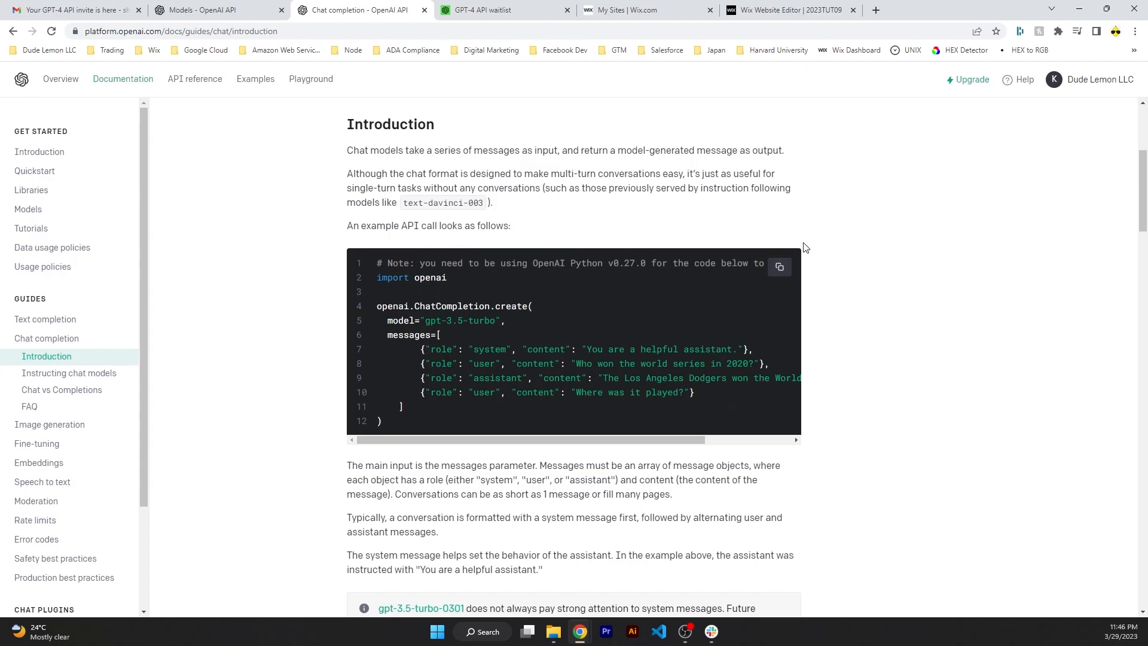
mouse_move(806, 279)
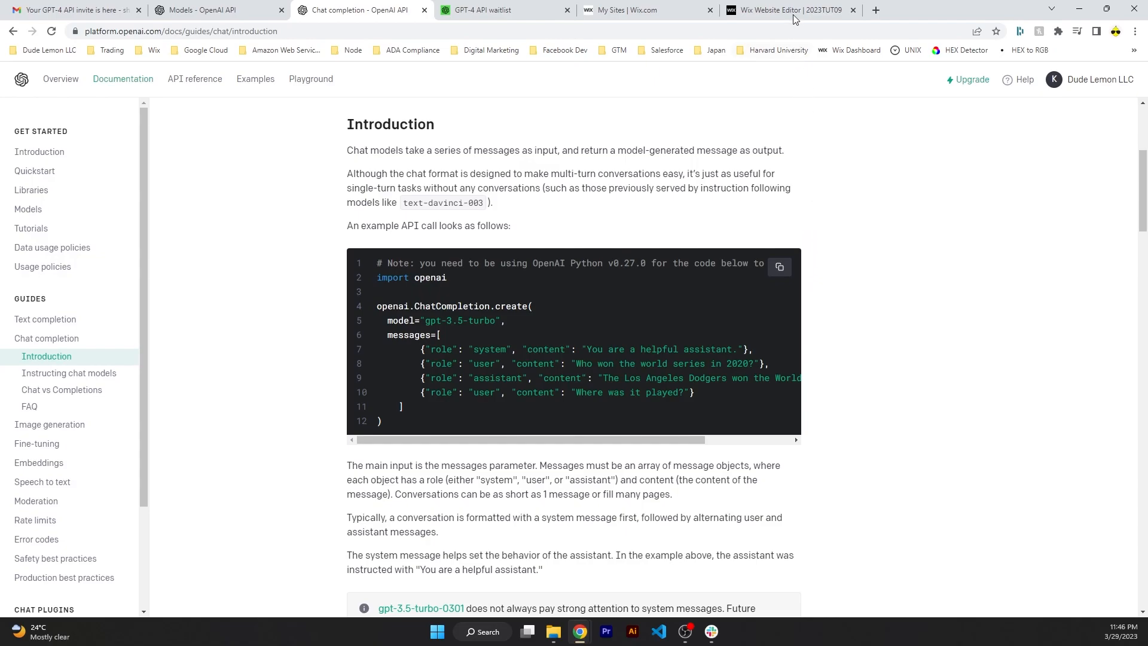
mouse_move(848, 416)
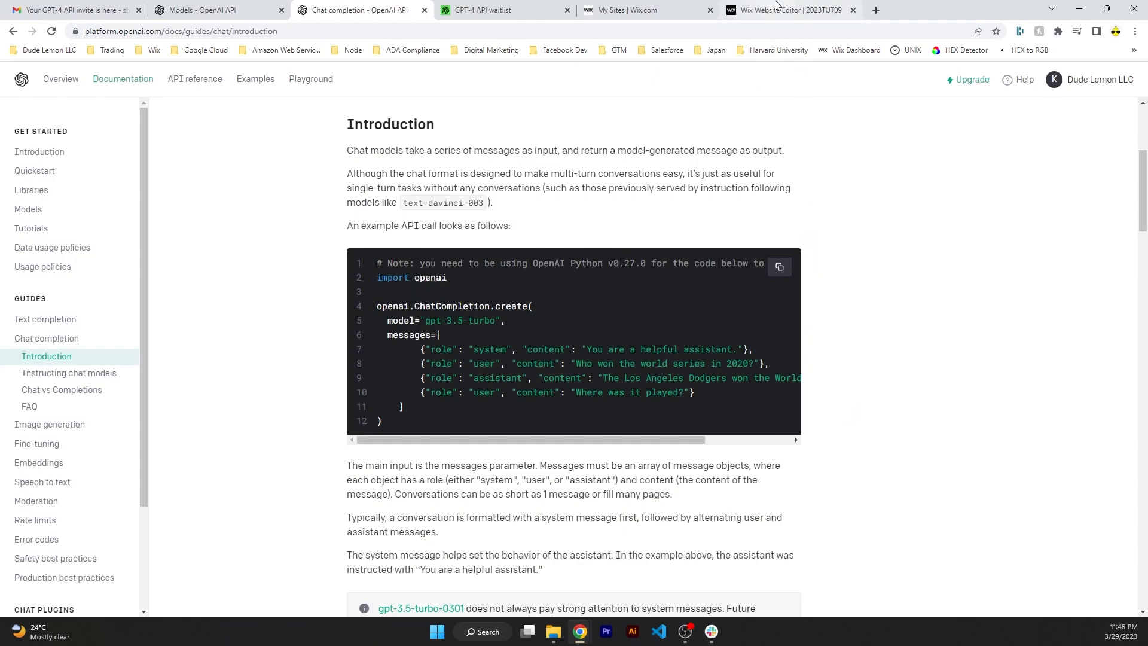
left_click(787, 9)
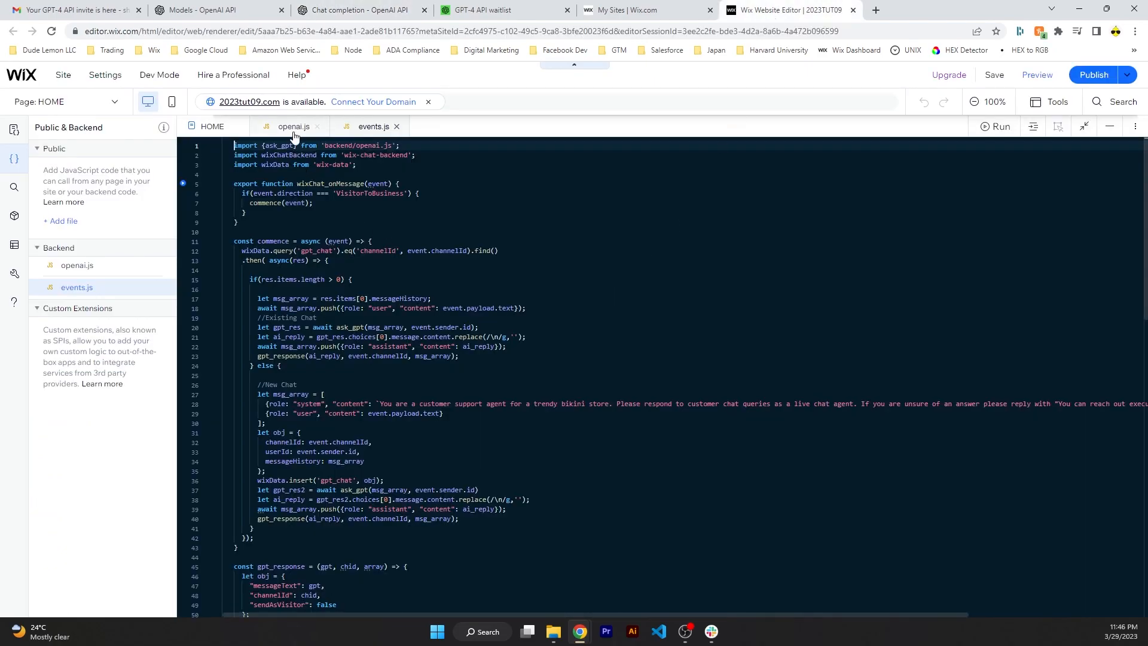
Skim the events.js system-prompt messages, then switch to the backend openai.js ask_gpt file.
scroll("down", 3)
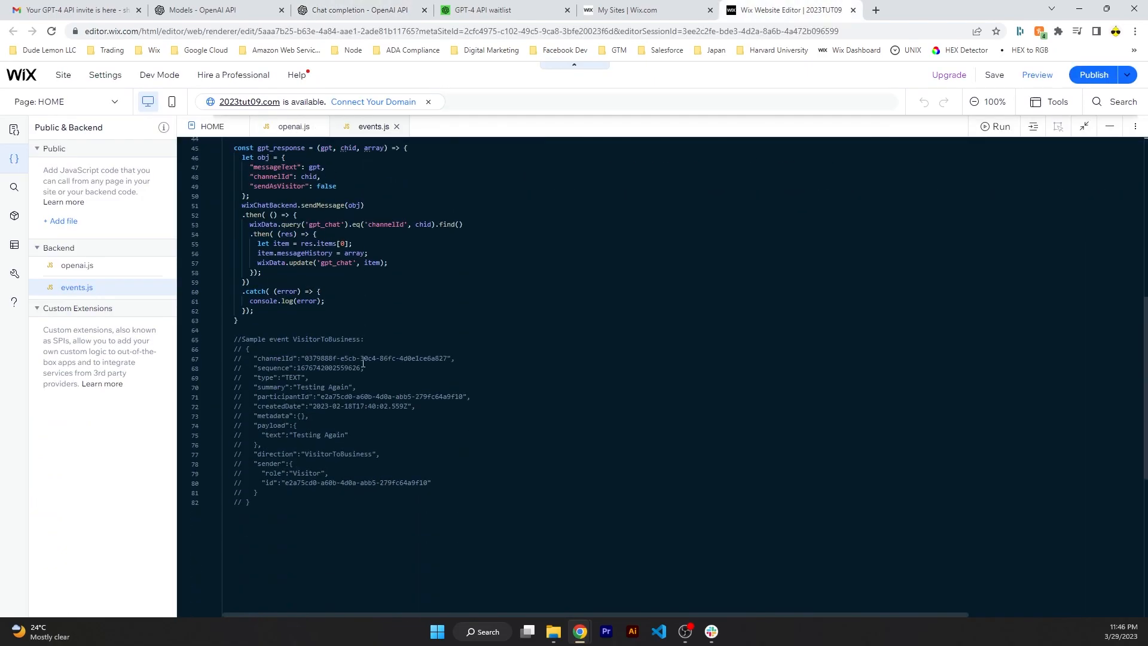
scroll("up", 3)
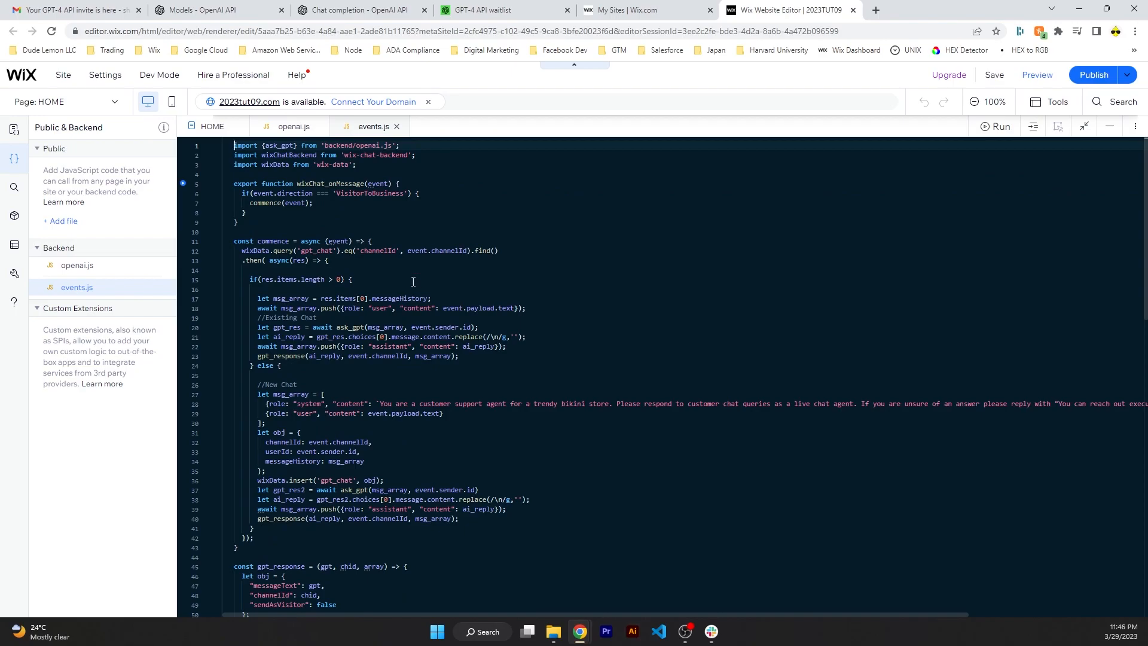
mouse_move(432, 286)
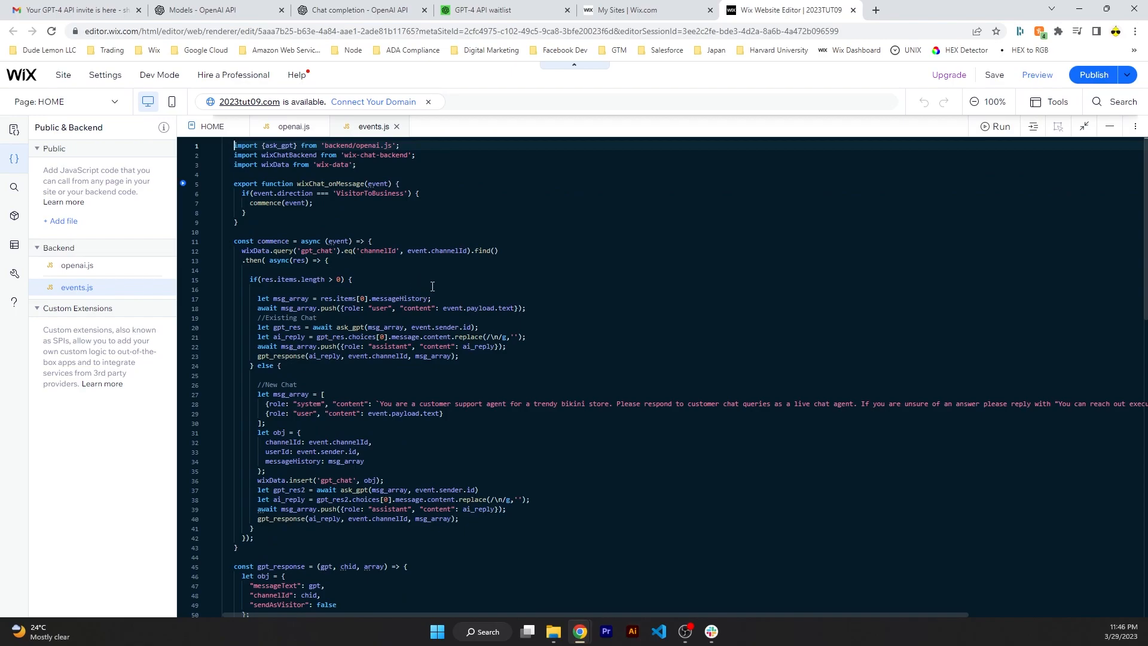
mouse_move(388, 229)
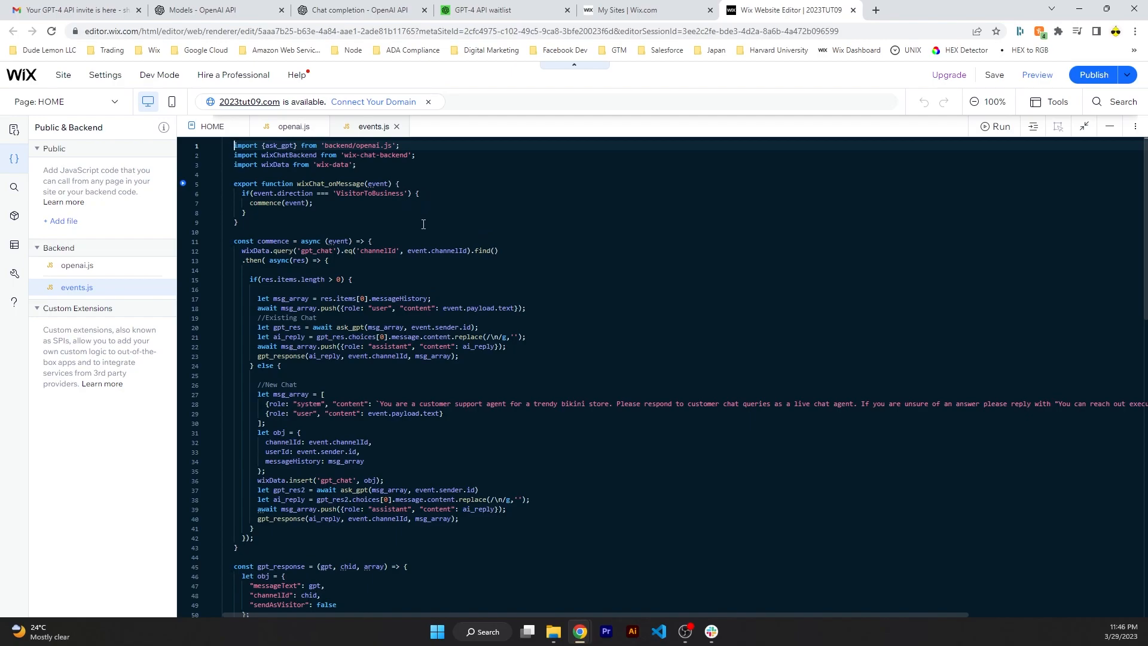
scroll("down", 3)
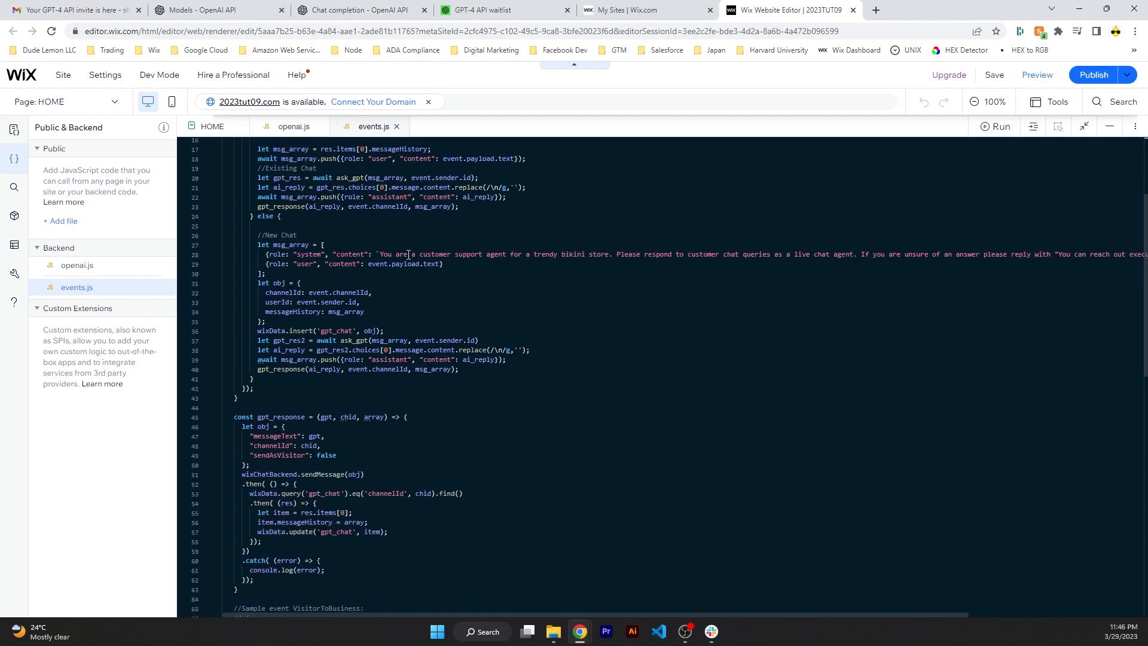
left_click(291, 126)
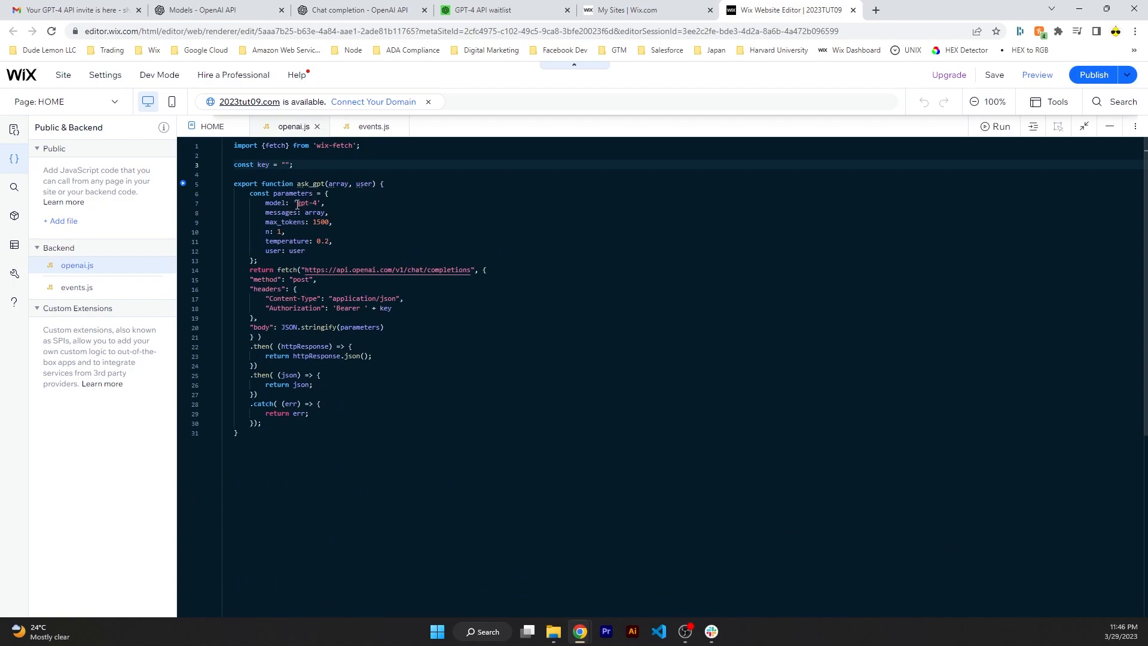
double_click(309, 203)
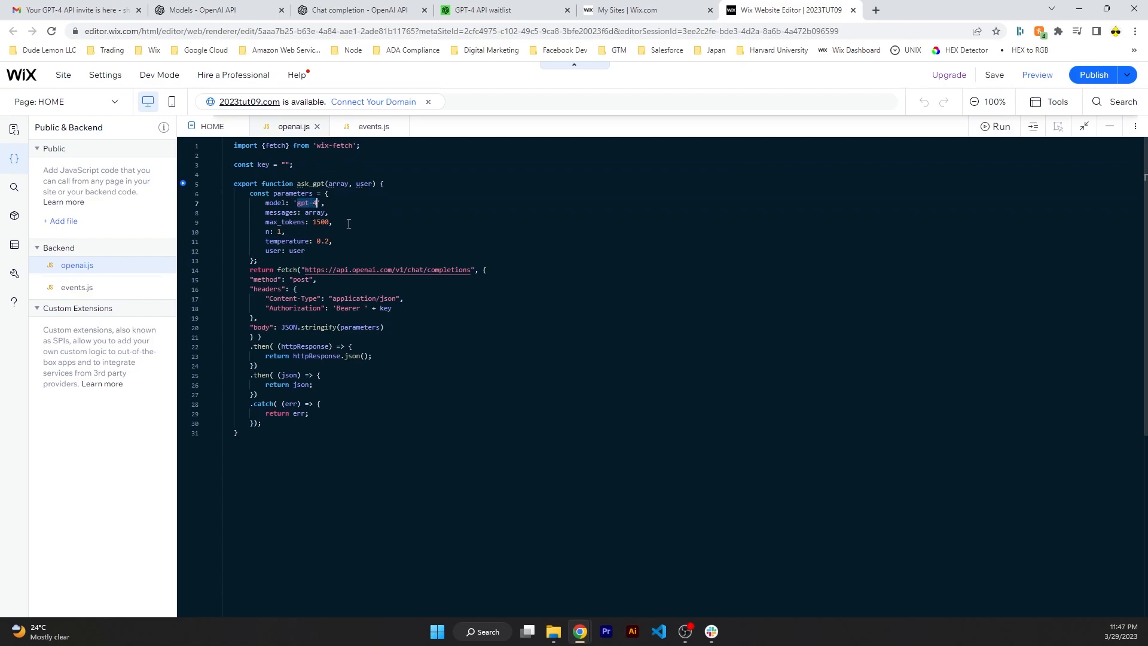
mouse_move(348, 242)
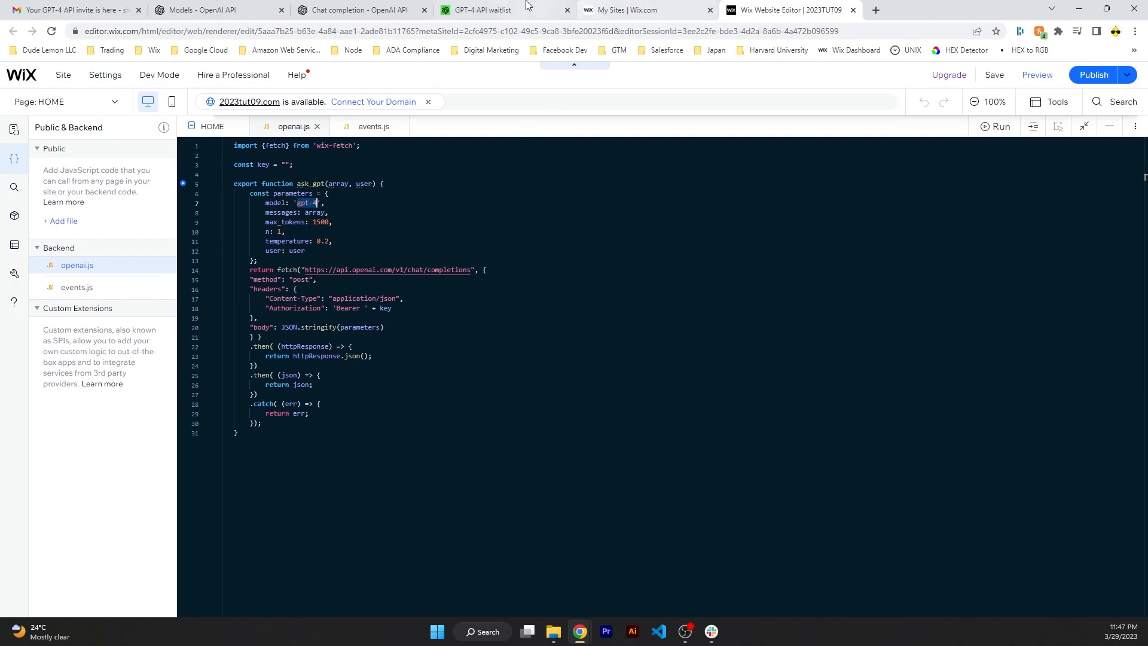
mouse_move(579, 630)
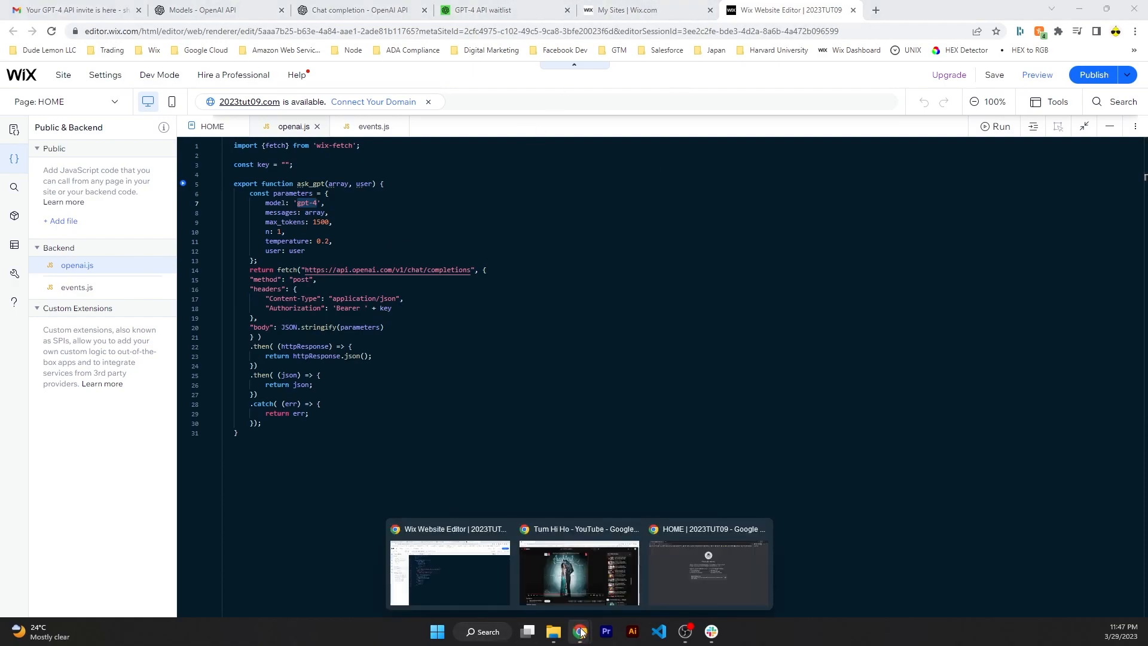
On the live site chat, send 'Hey, my name is James...' asking for help buying a bikini for a girlfriend.
left_click(707, 573)
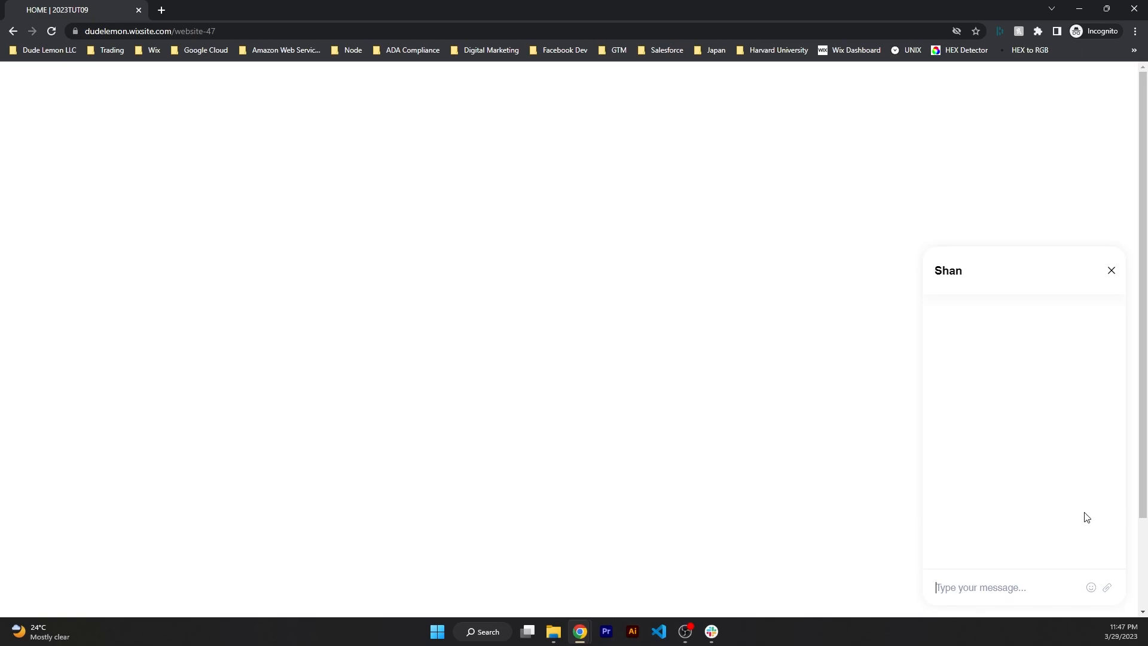
type("Hey")
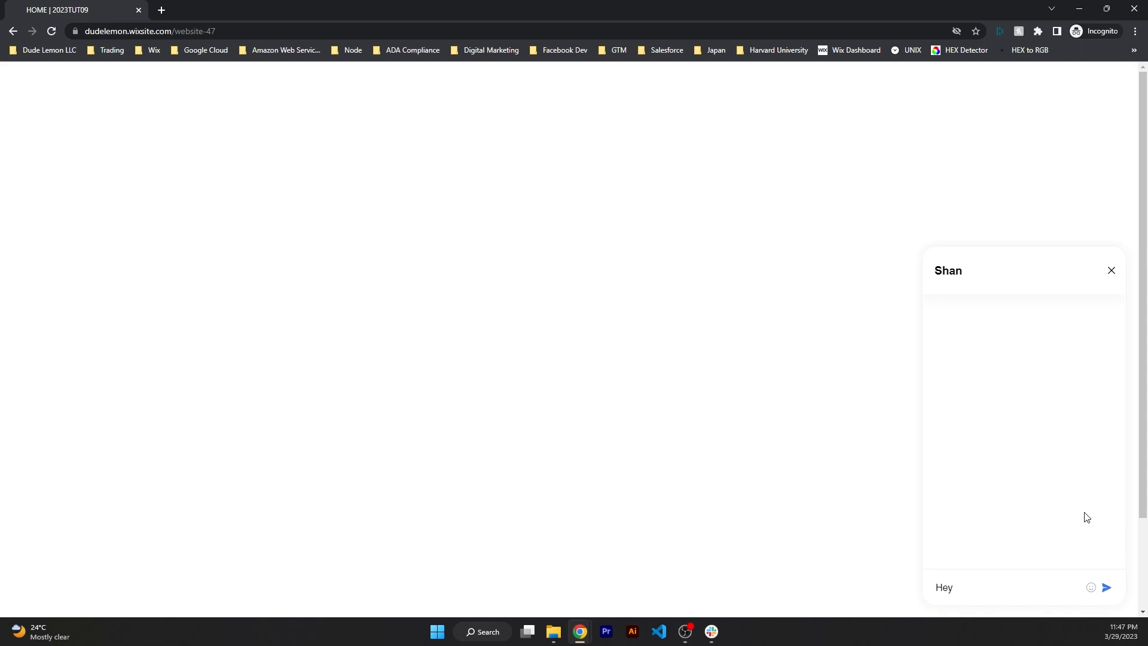
type("My name")
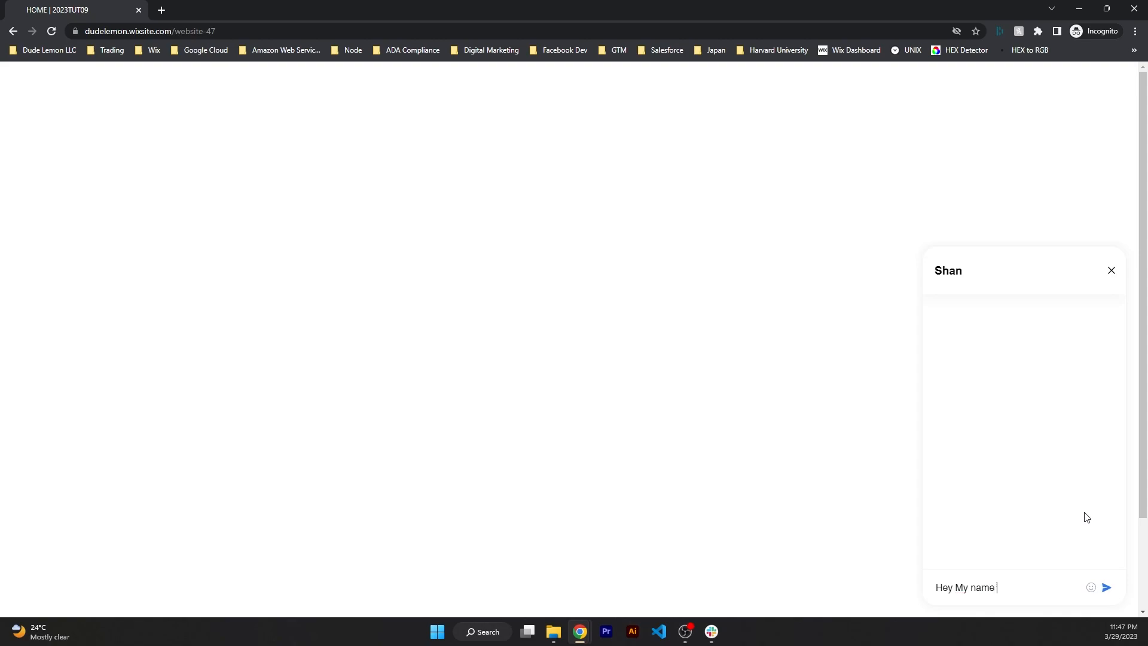
type("is")
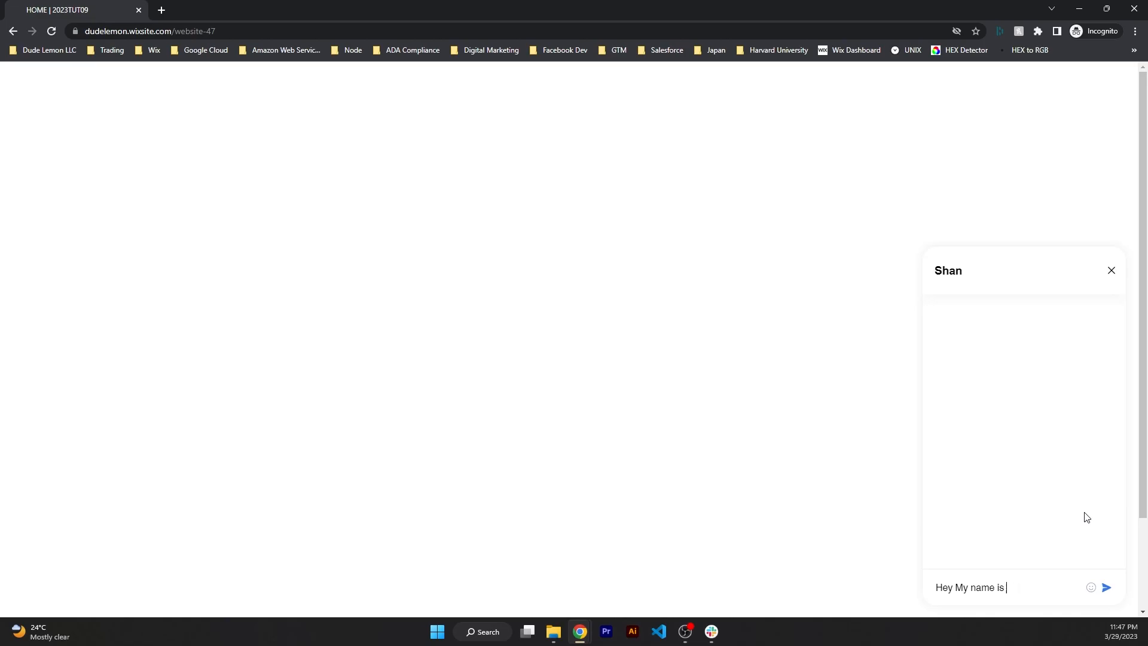
type("James and I want to buy a Bikini for my girlfriend")
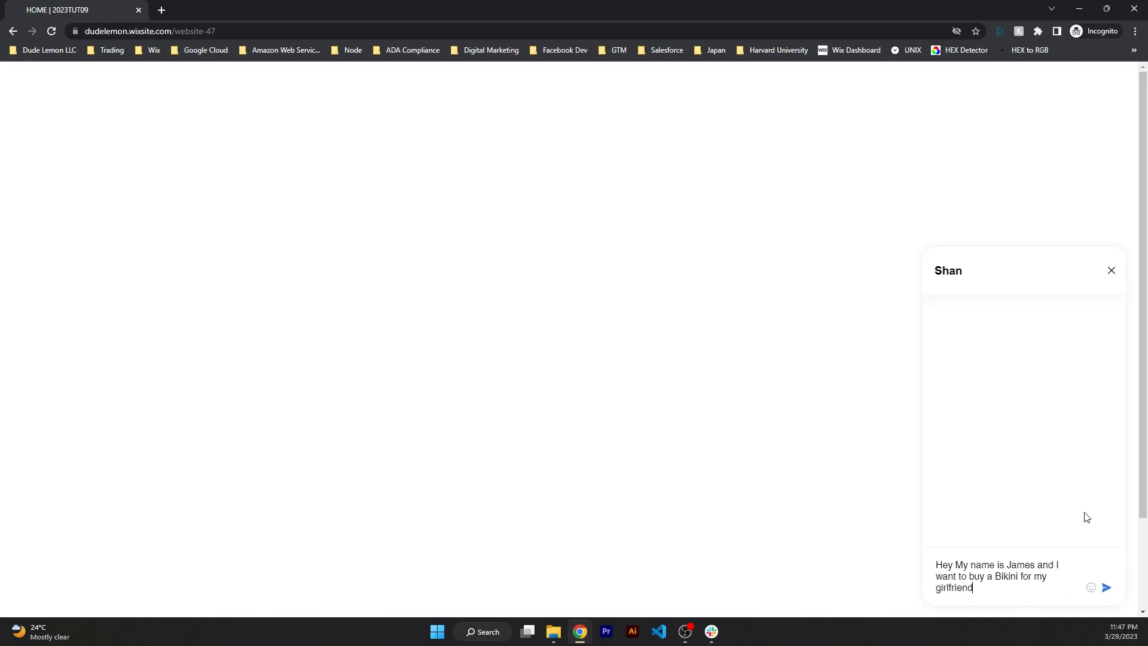
type(". Can you hel")
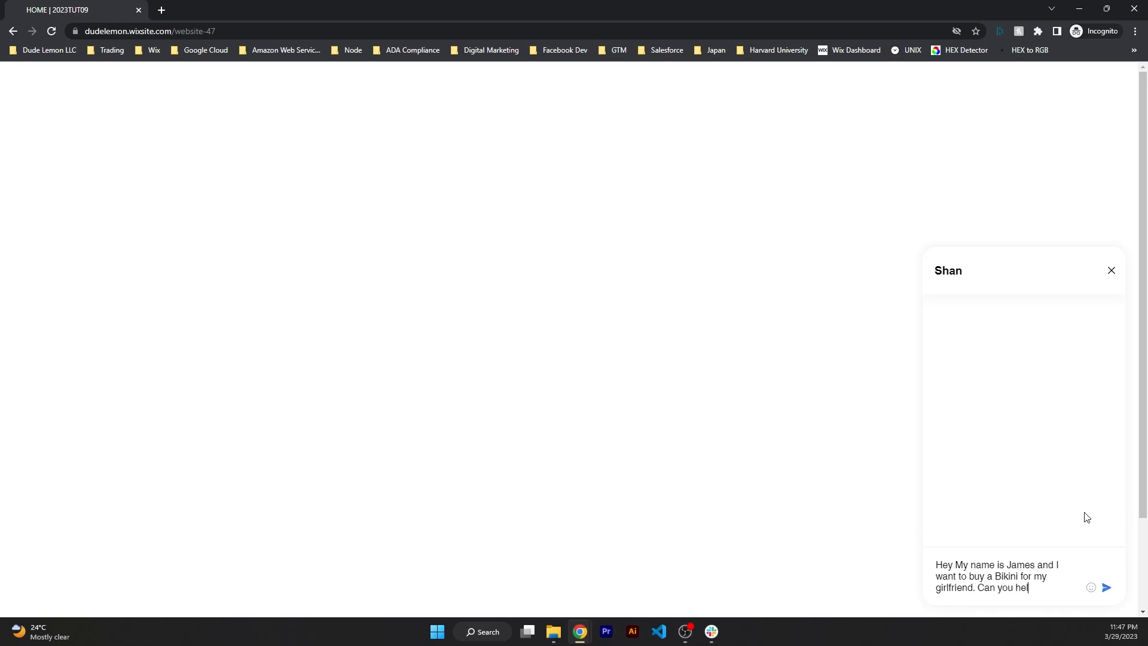
left_click(1107, 587)
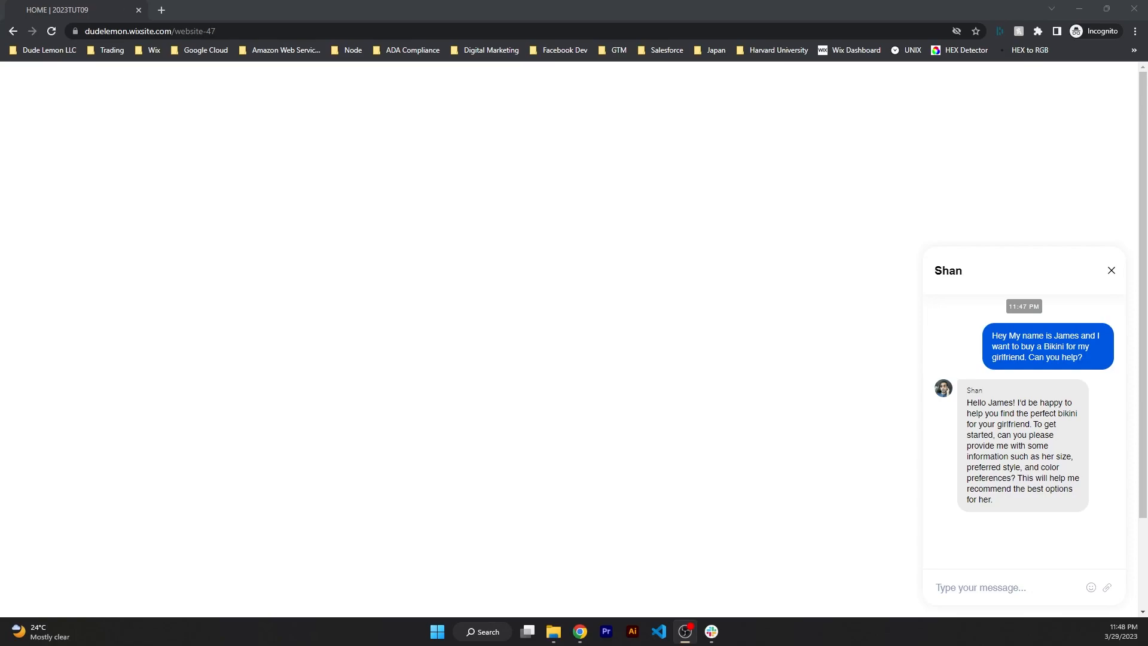
mouse_move(952, 396)
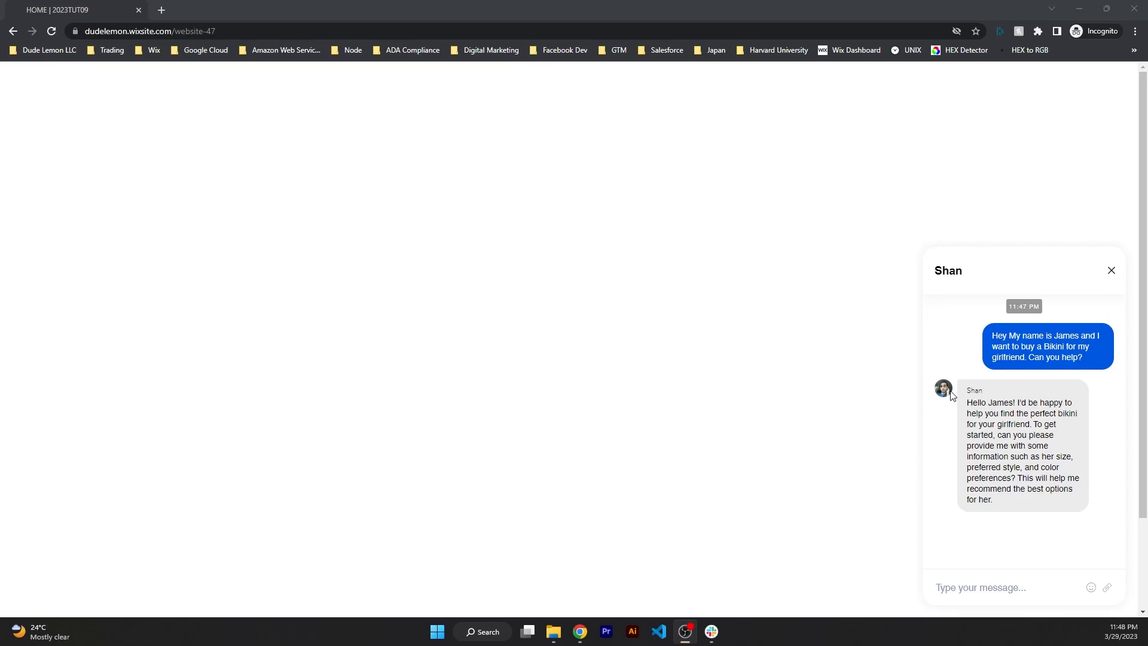
mouse_move(949, 411)
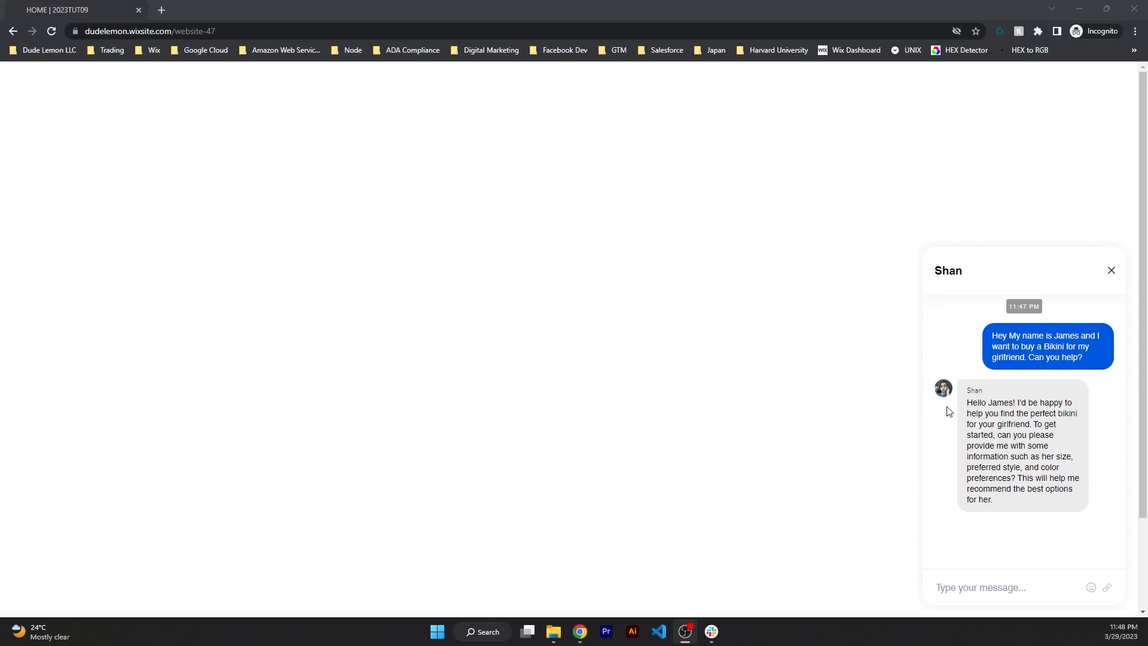
mouse_move(950, 386)
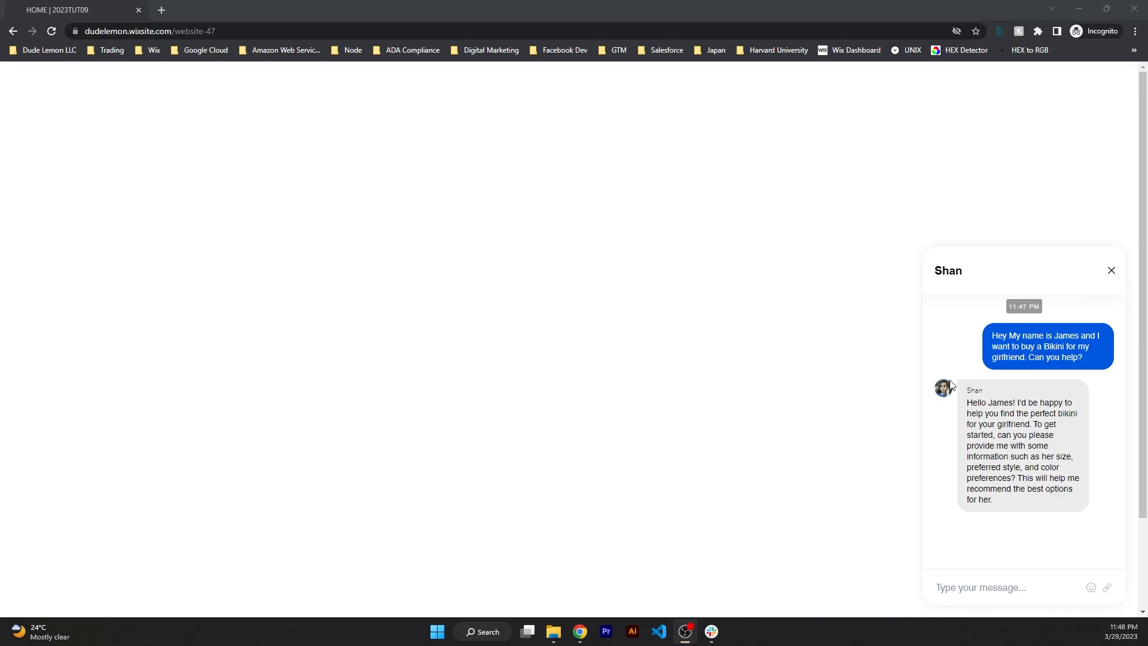
mouse_move(945, 401)
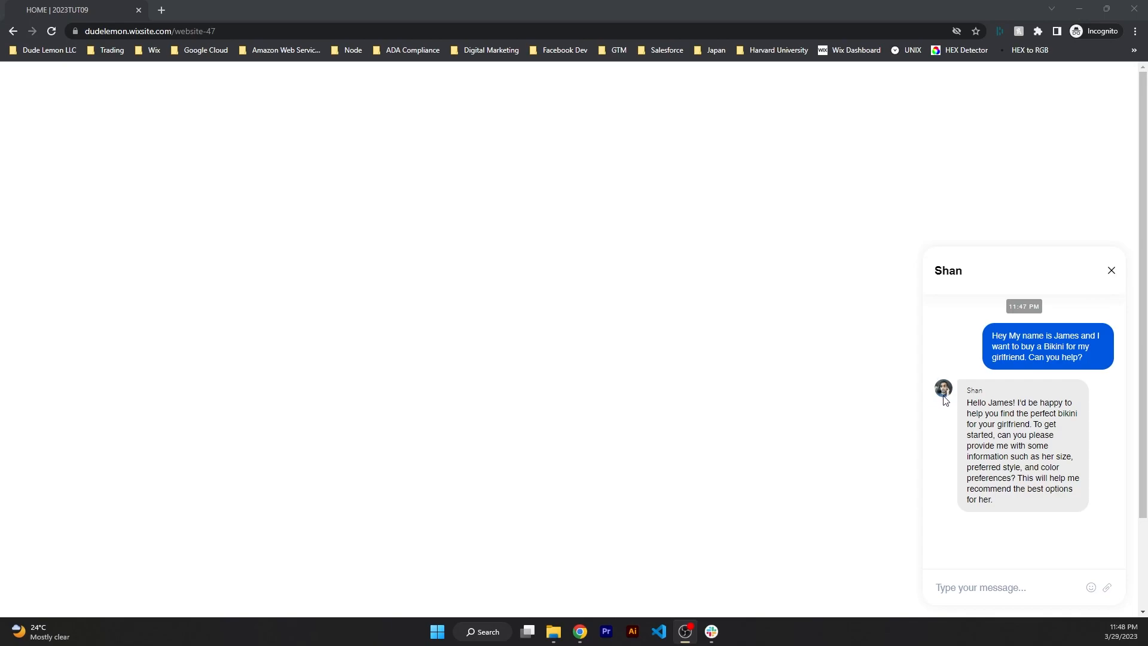
mouse_move(970, 398)
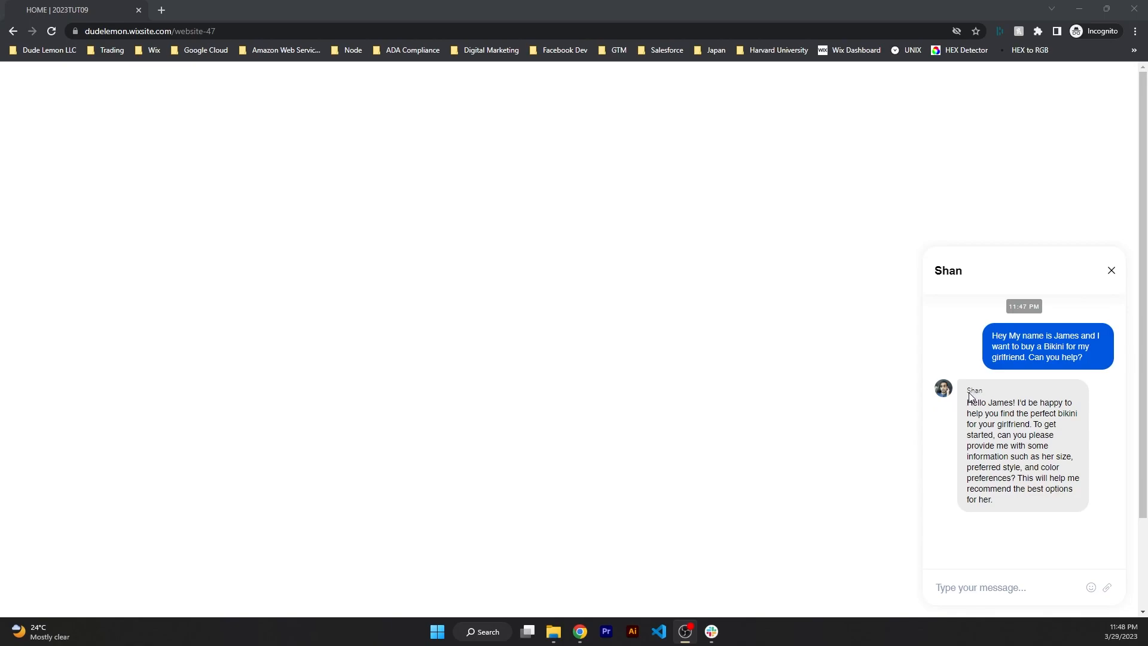
double_click(975, 390)
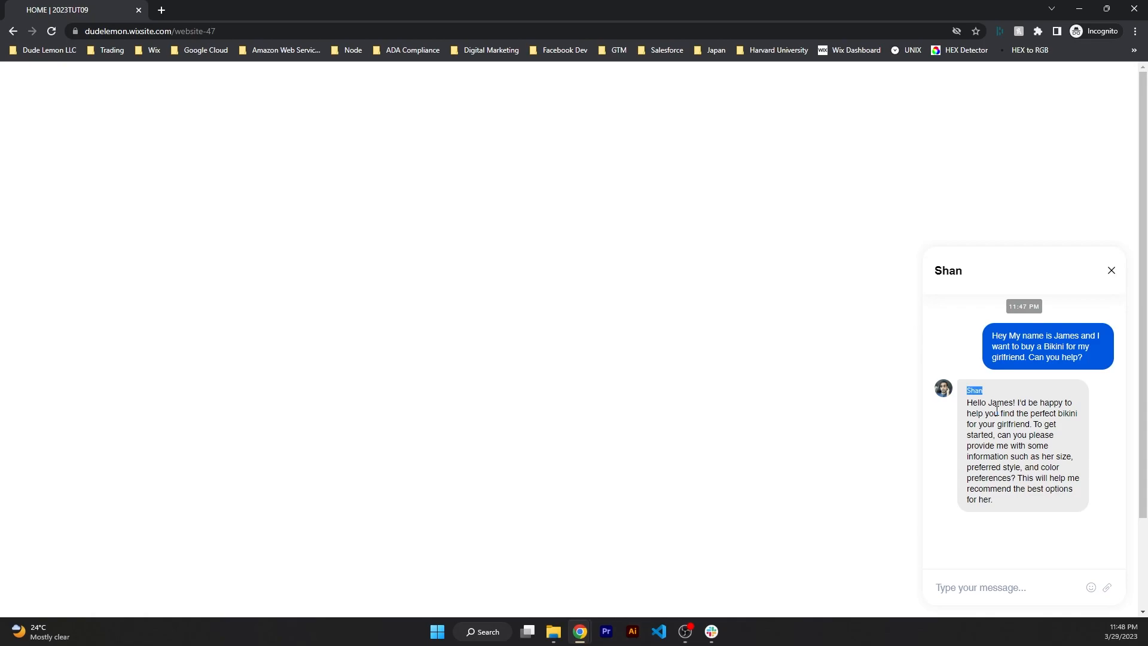
mouse_move(969, 405)
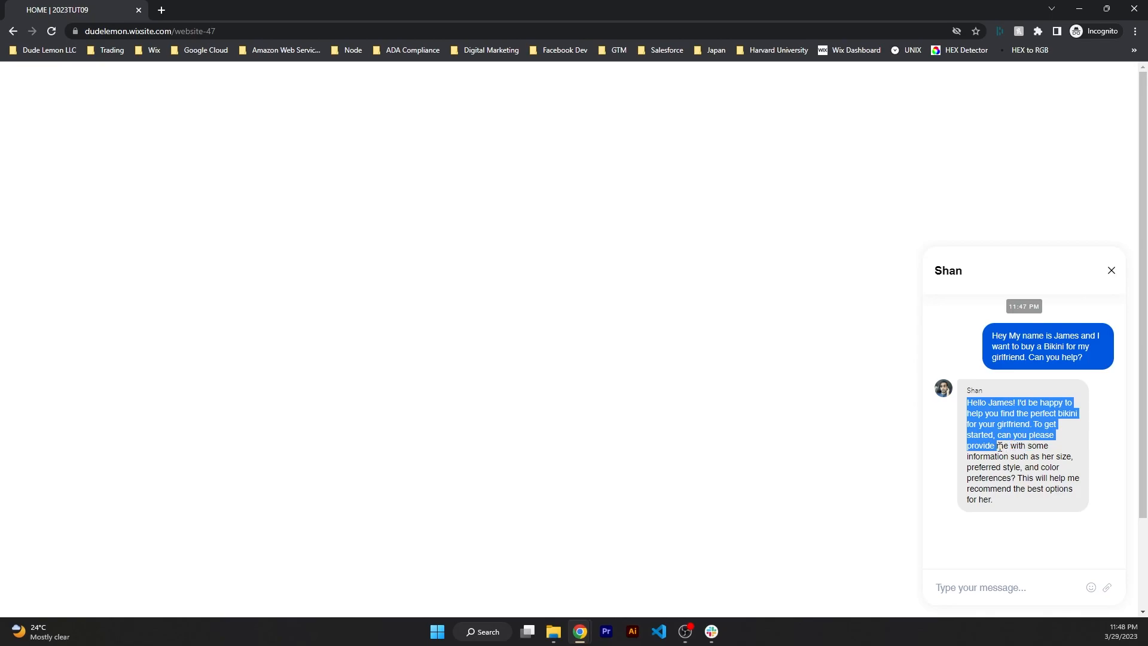
mouse_move(1053, 501)
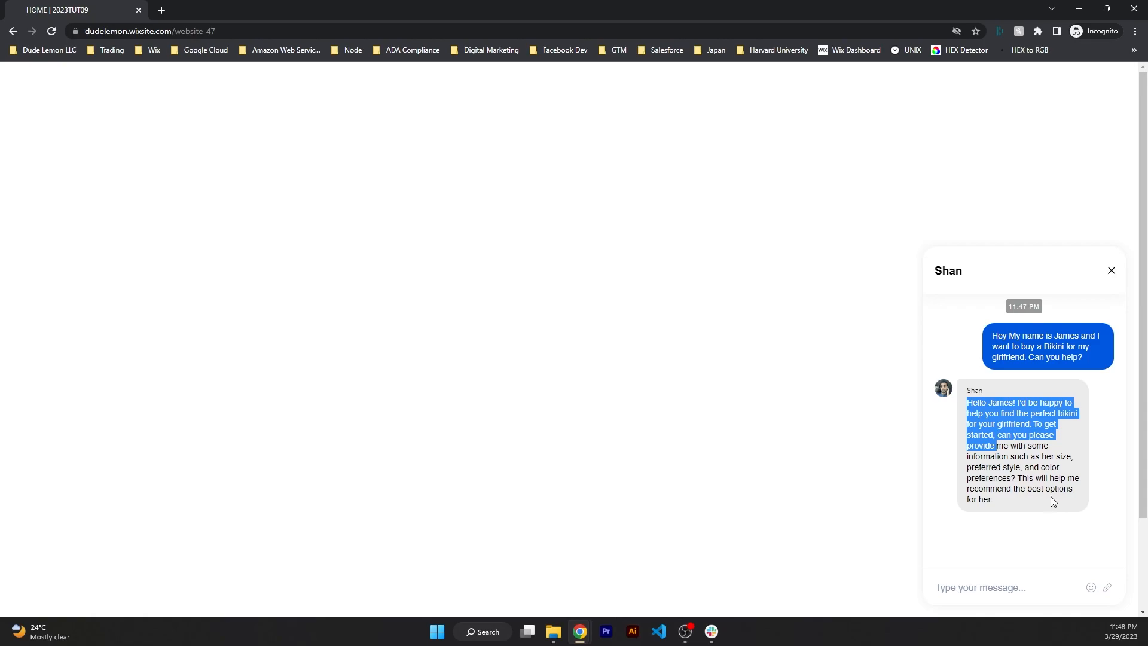
mouse_move(1028, 505)
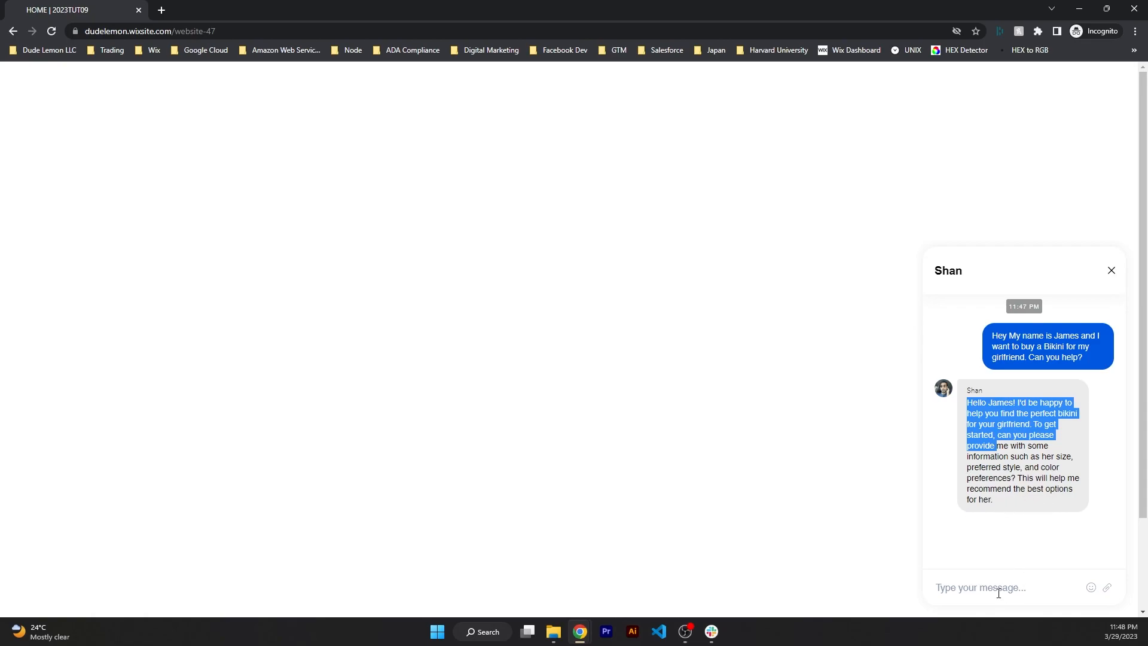
left_click(996, 588)
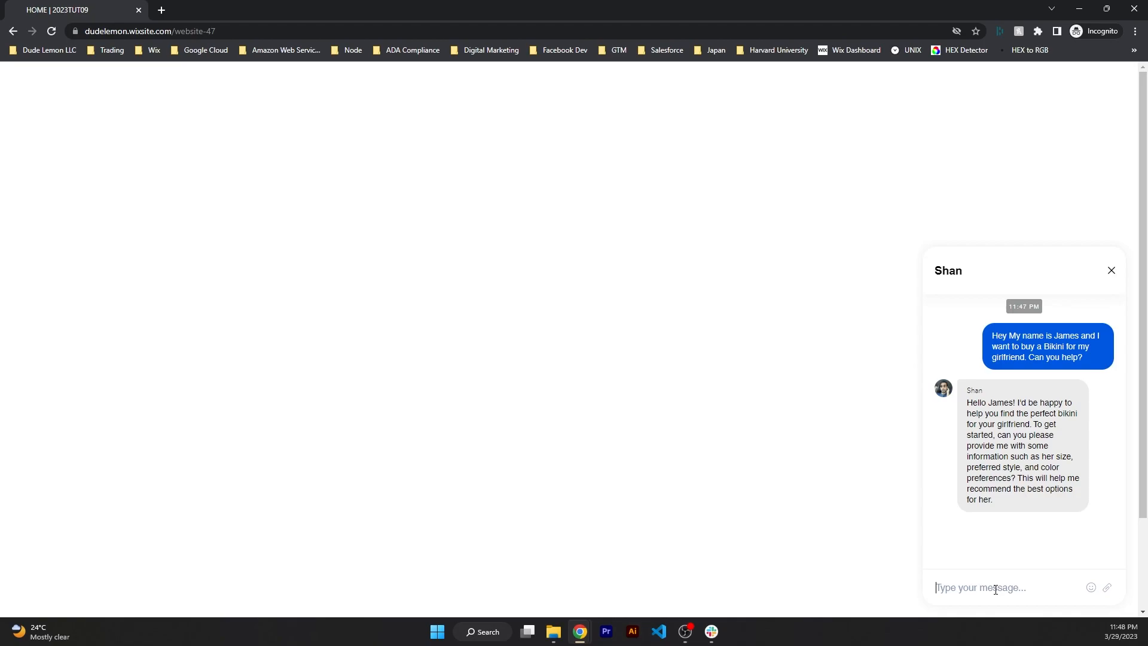
Send the follow-up 'Thanks! Her size is 28 and she likes pink. Can you recommend a bikini style?'.
type("T")
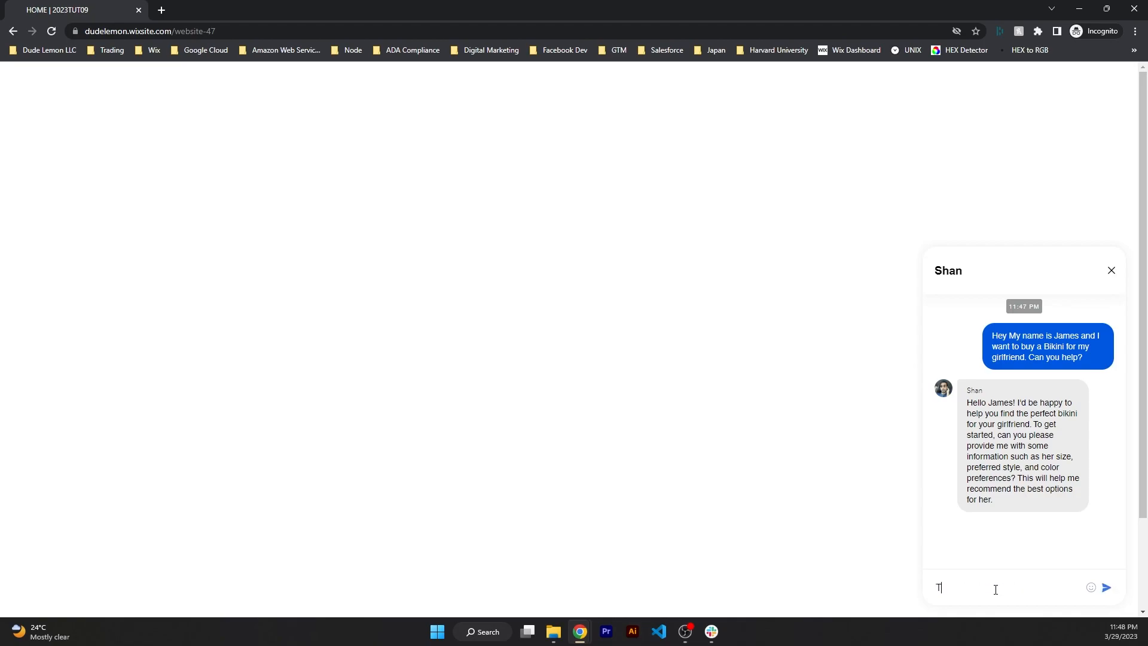
type("Thanks!")
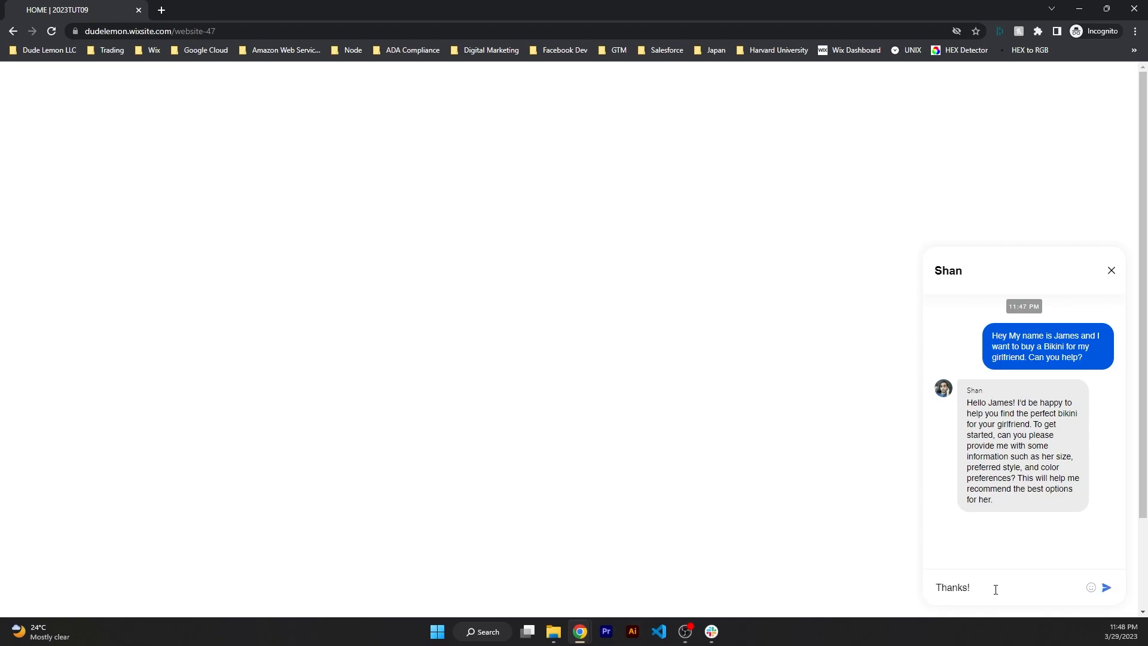
type("Her size is")
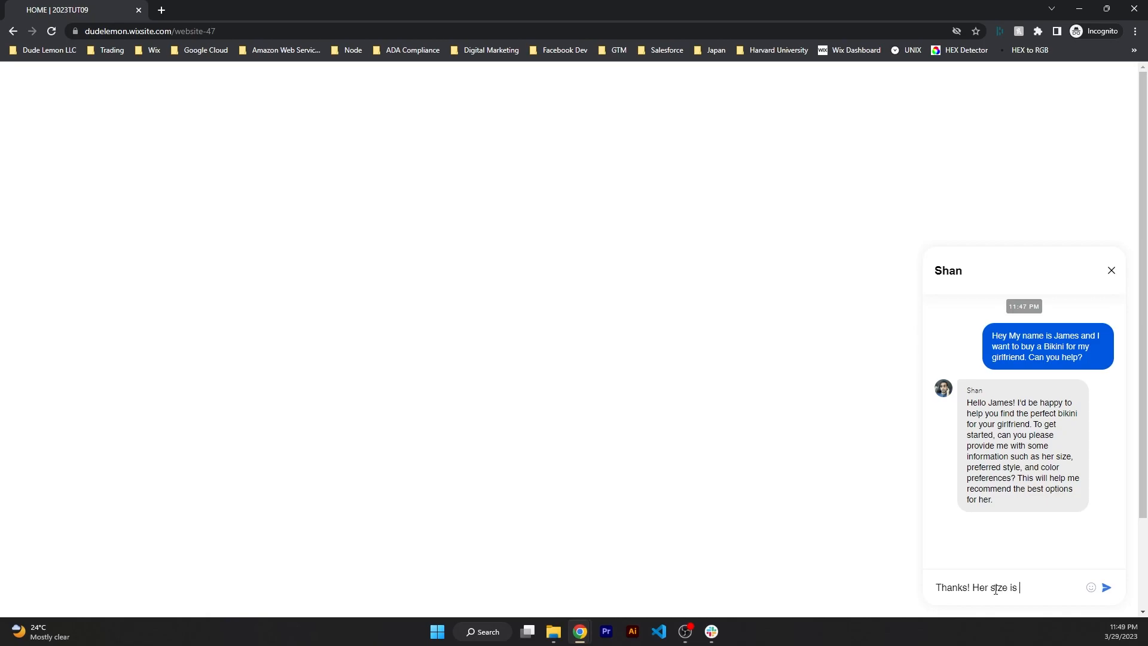
type("2")
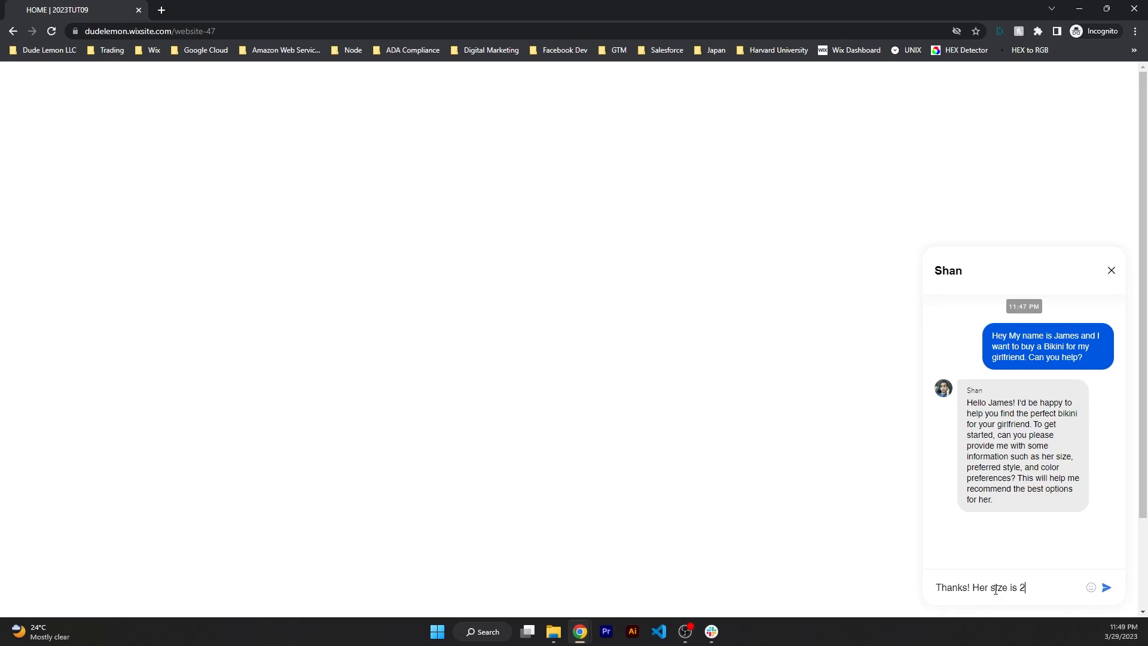
type("8 and she likes the colo")
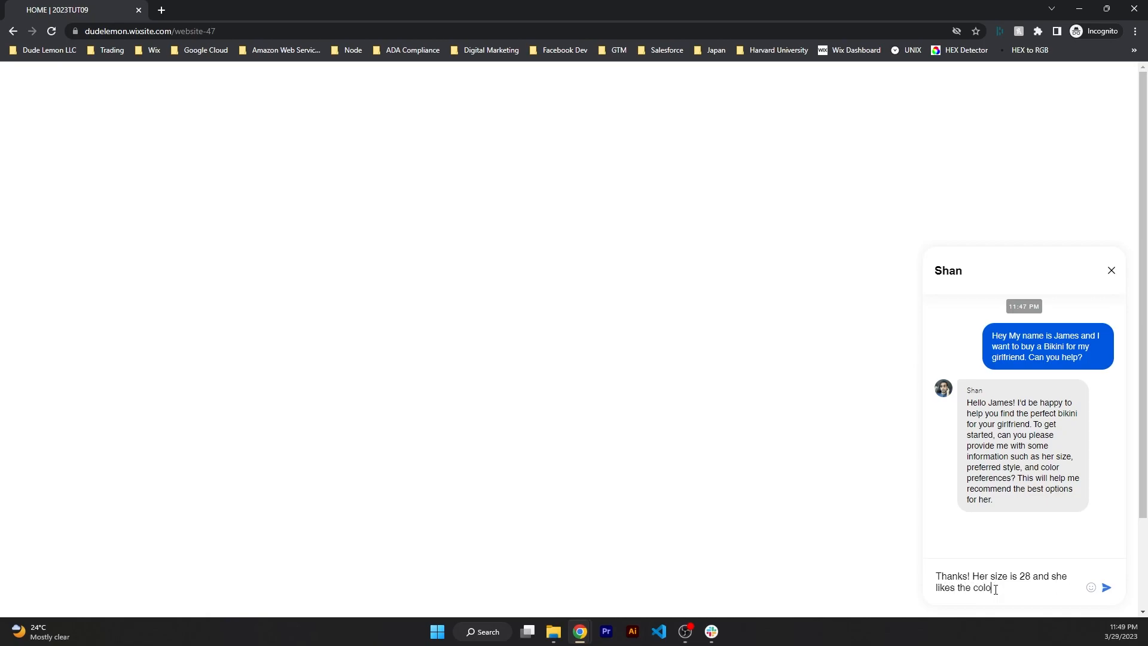
type("pink")
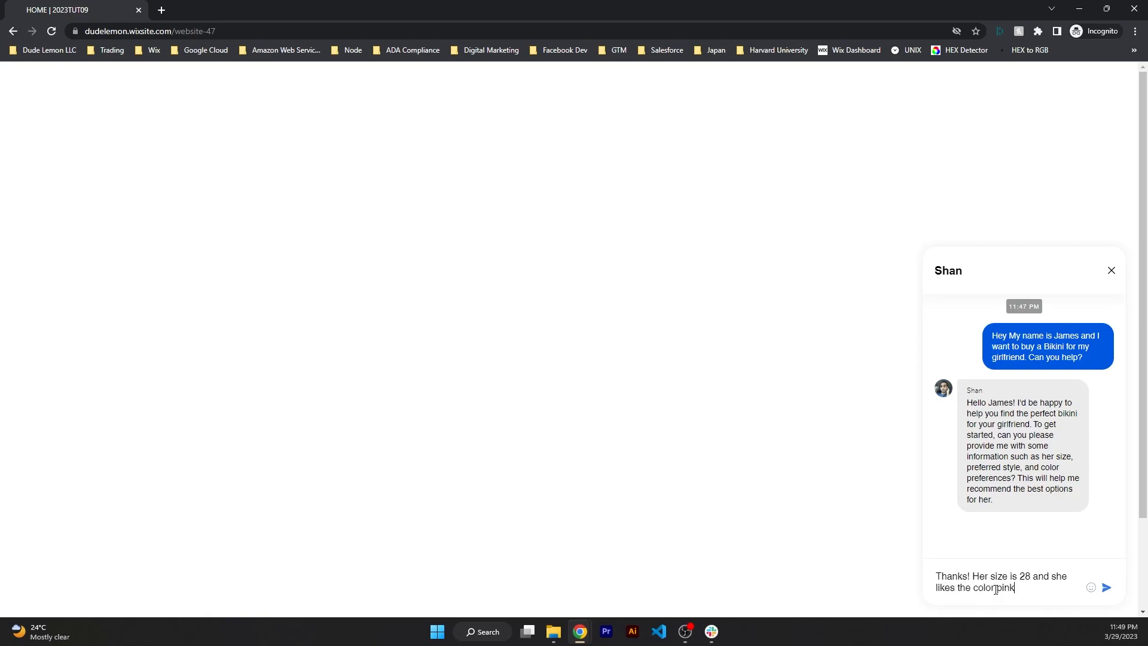
type(". D")
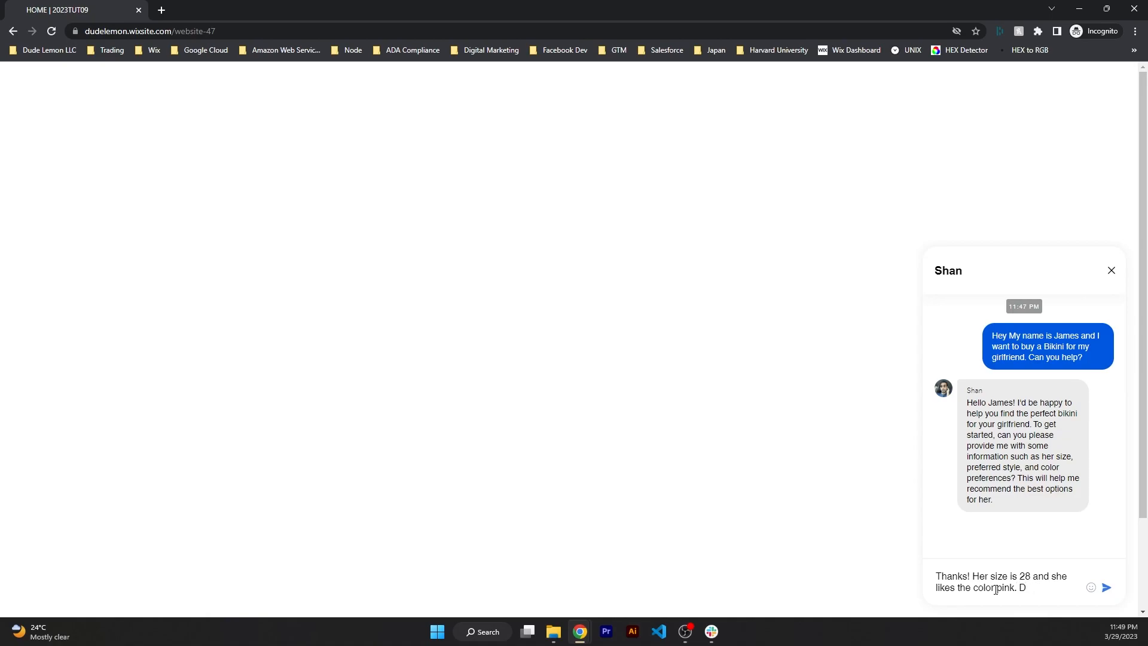
type("Can you recopm")
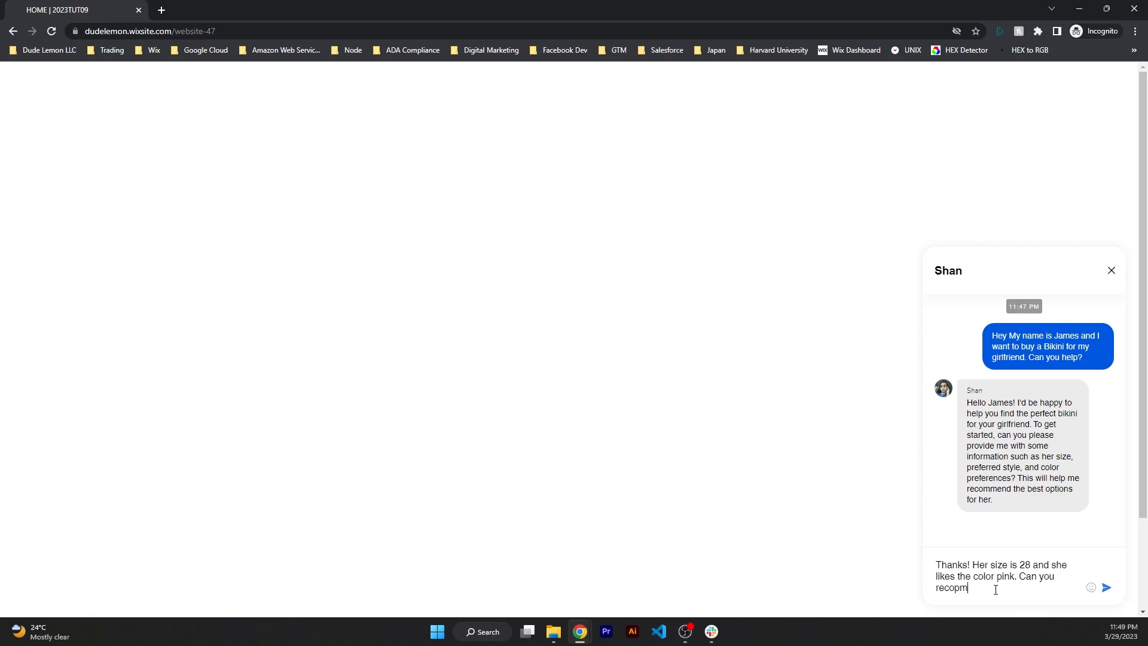
key("Backspace")
type("mend a bikini s")
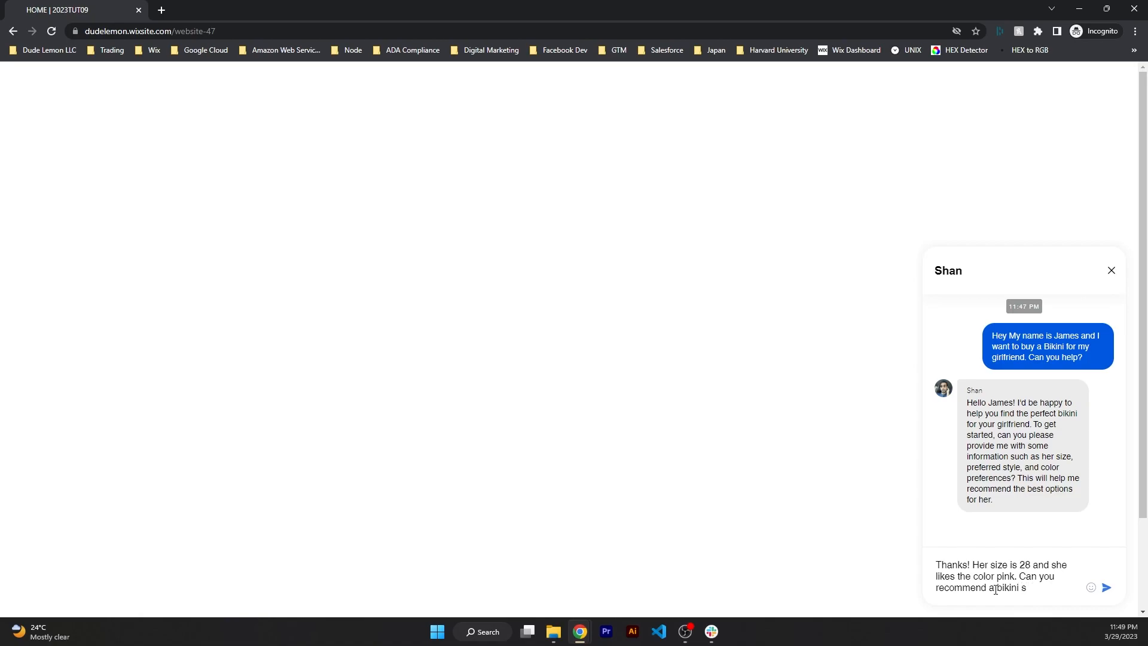
left_click(1106, 587)
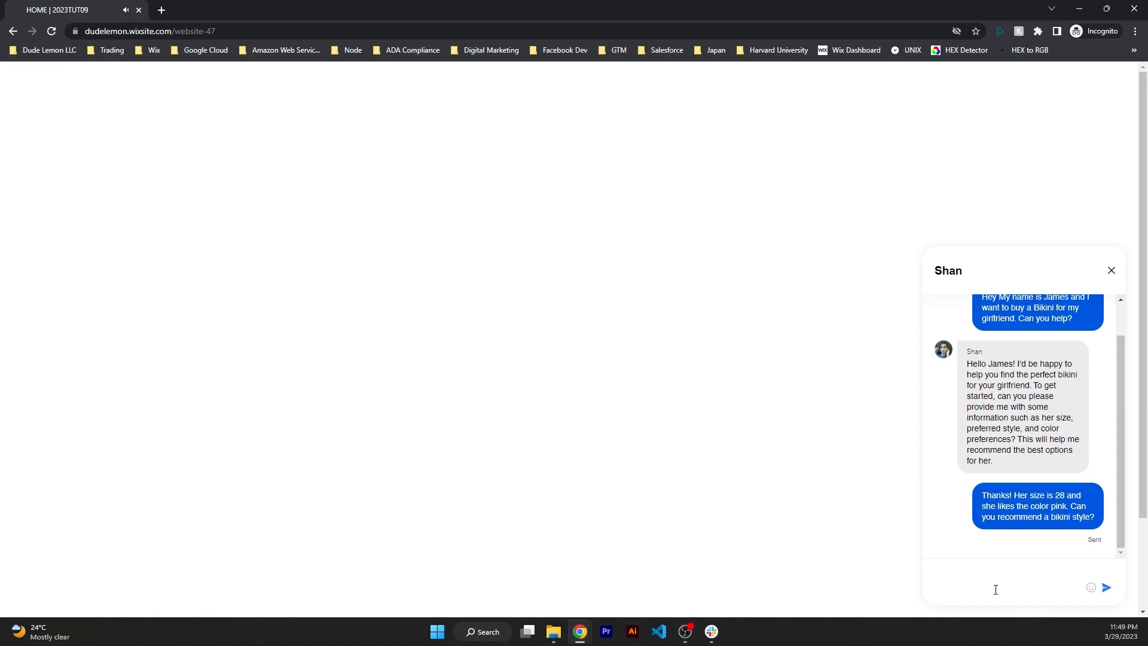
left_click(988, 588)
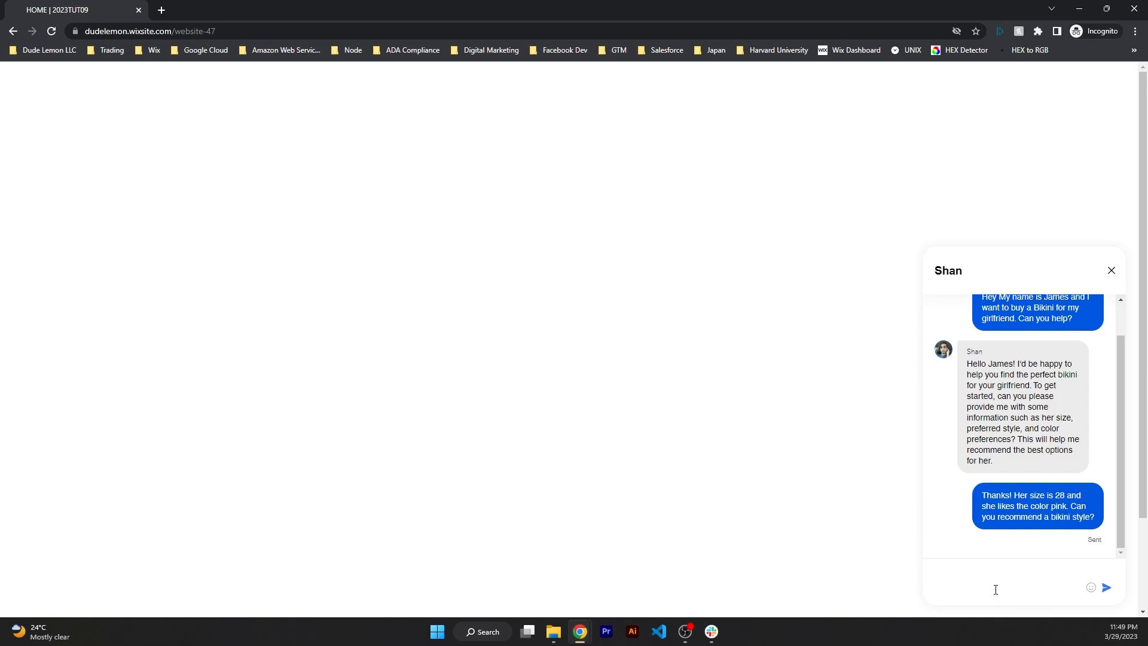
Wait in the chat widget for the reply recommending the Pink Triangle Bikini in size 28.
left_click(989, 589)
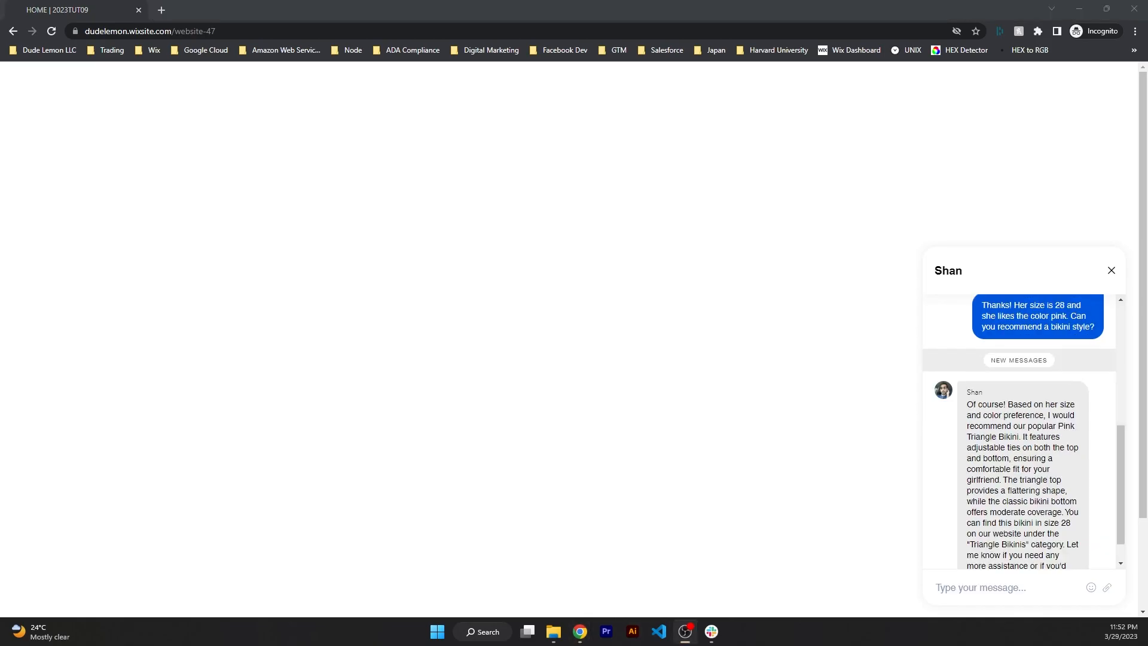
mouse_move(1047, 397)
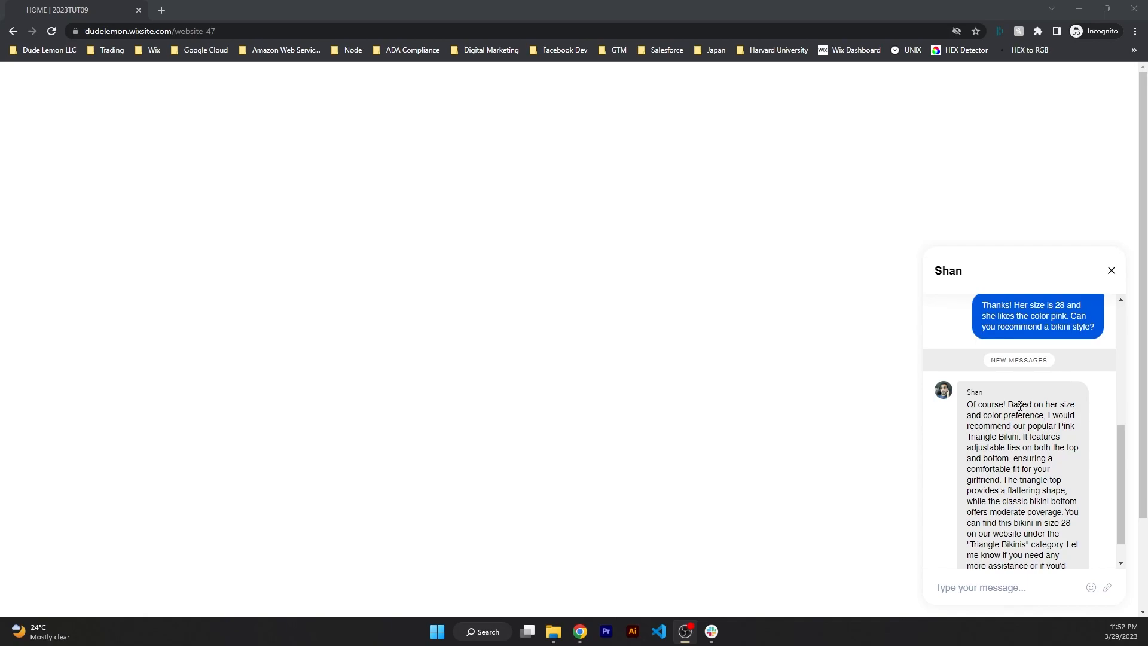
scroll("down", 3)
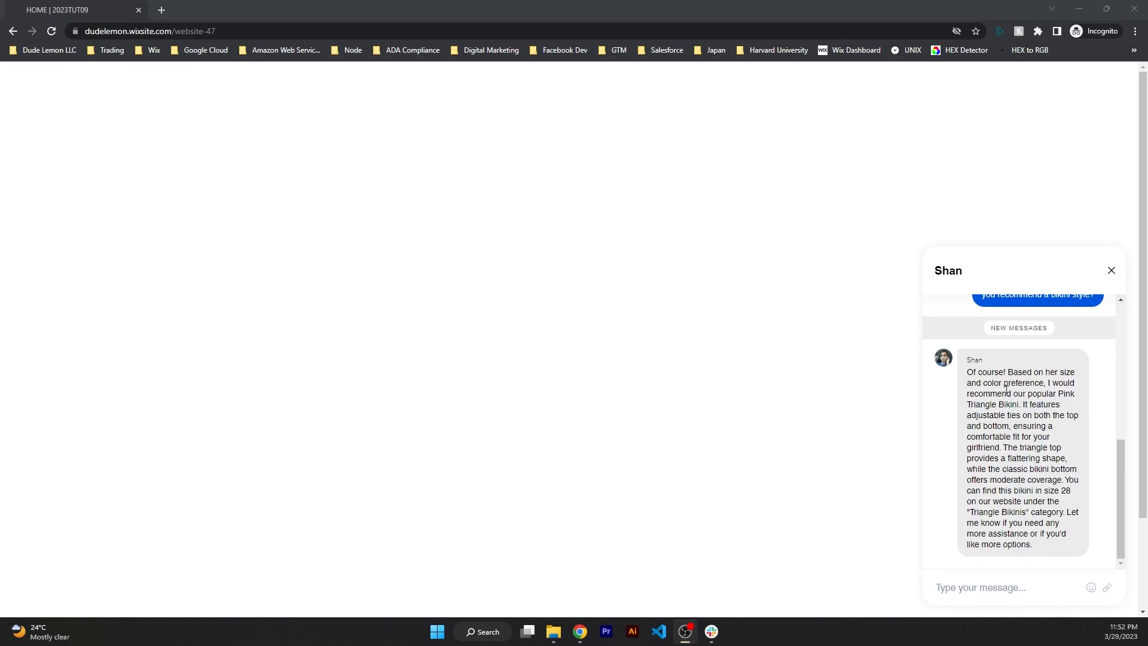
mouse_move(581, 637)
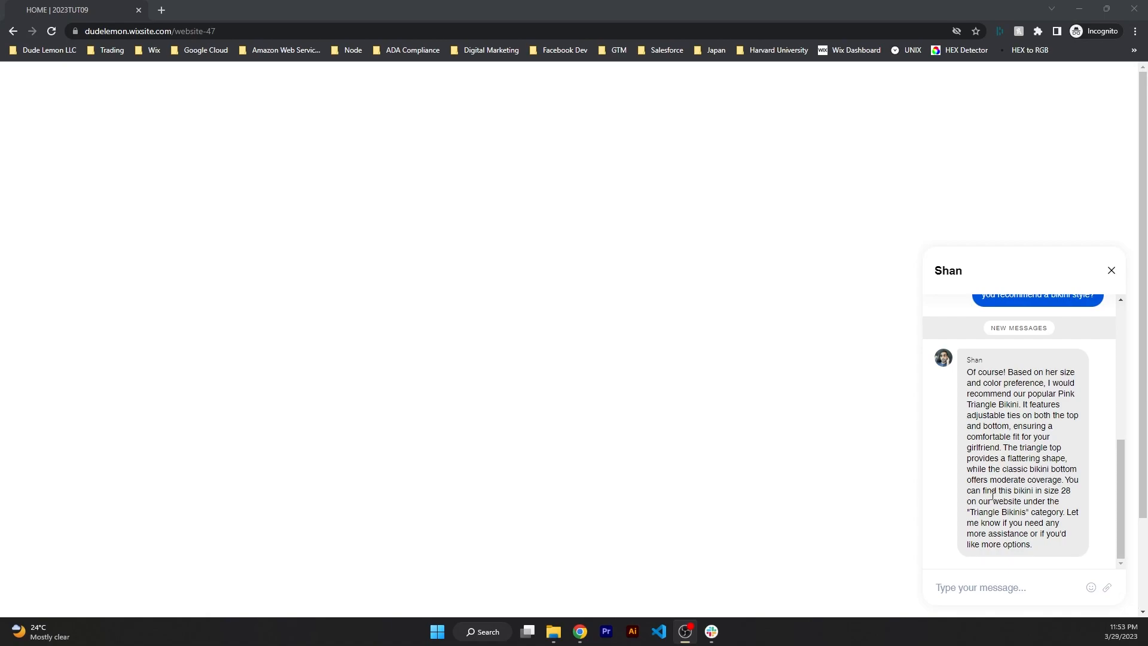
mouse_move(766, 462)
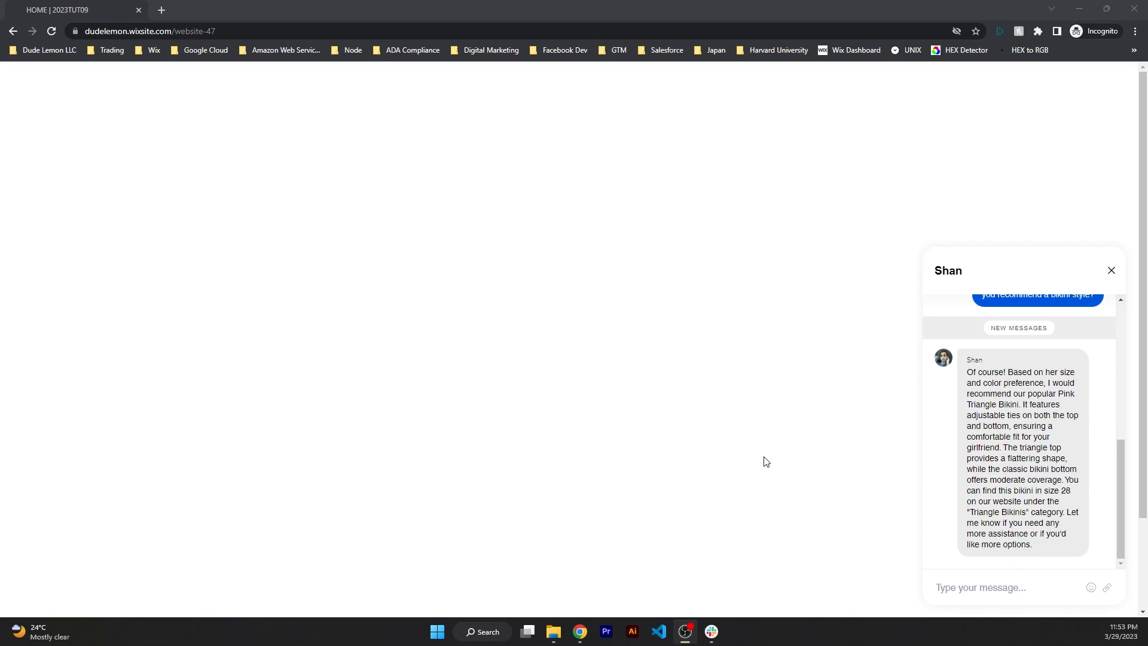
mouse_move(854, 531)
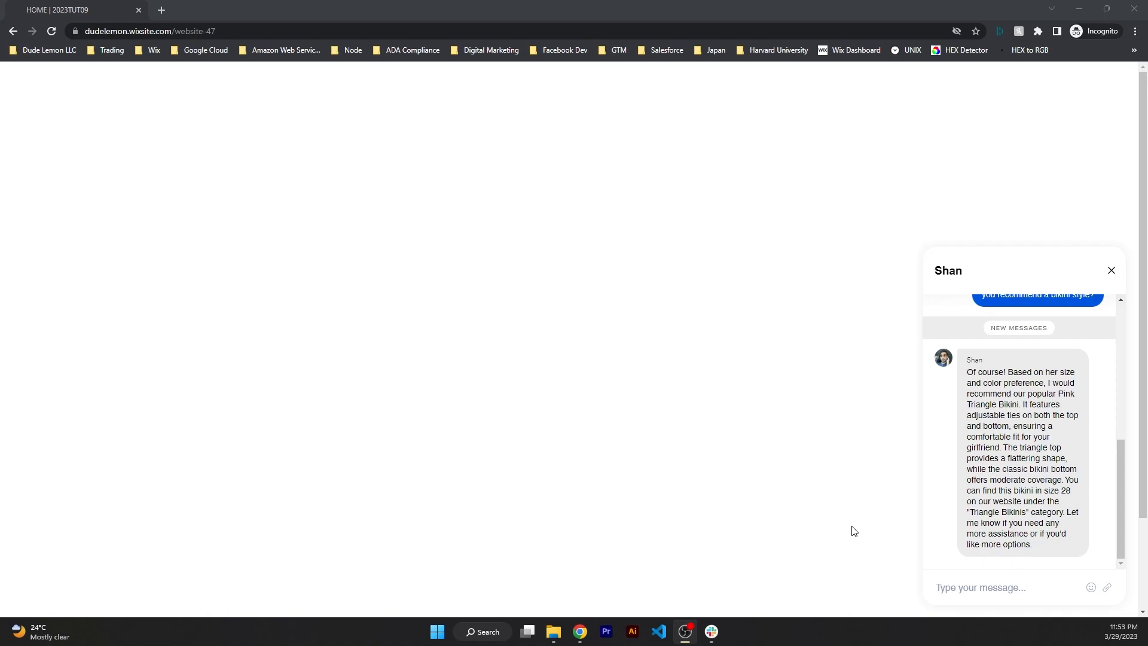
mouse_move(980, 587)
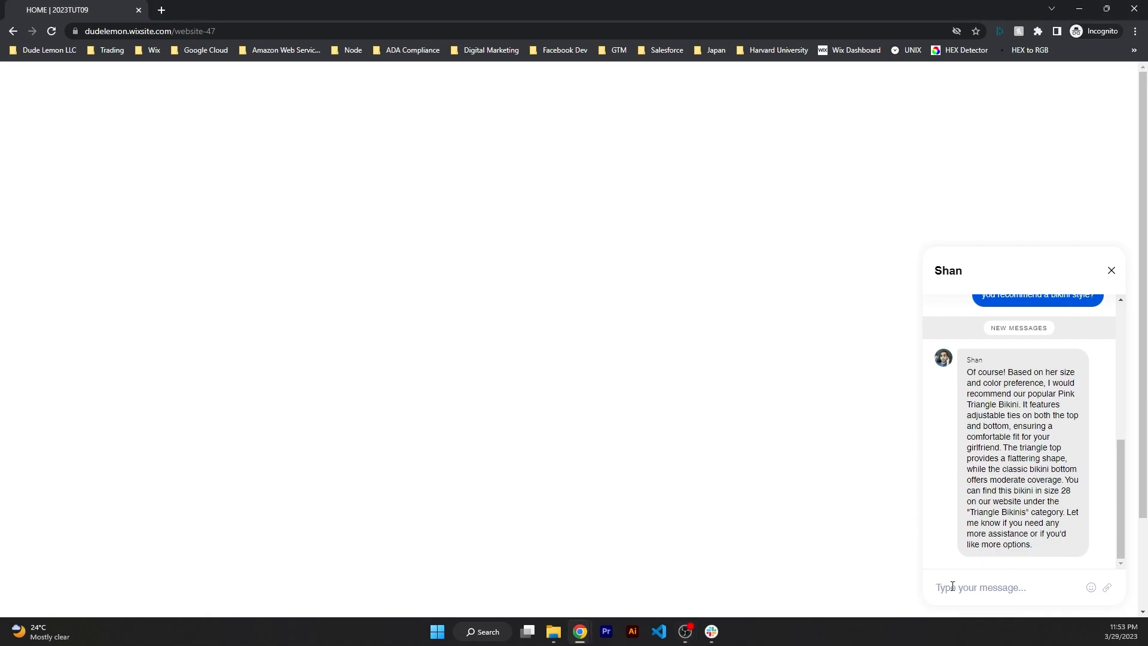
Send the chat message 'Ok, do you remember my name?'.
type("Ok.")
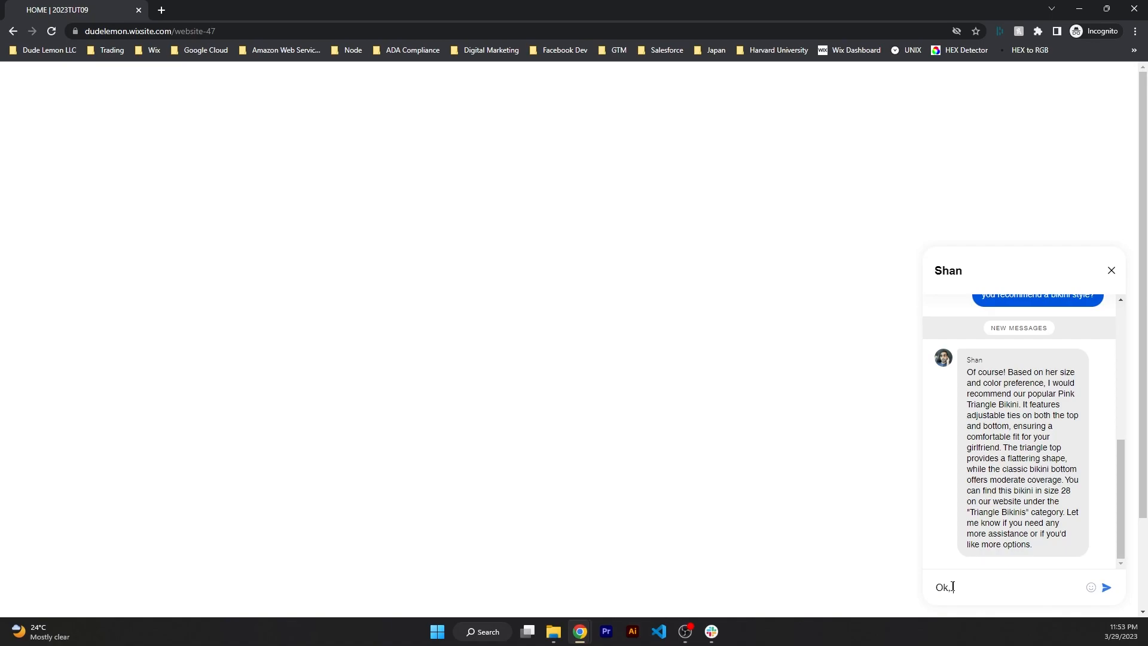
type("do y")
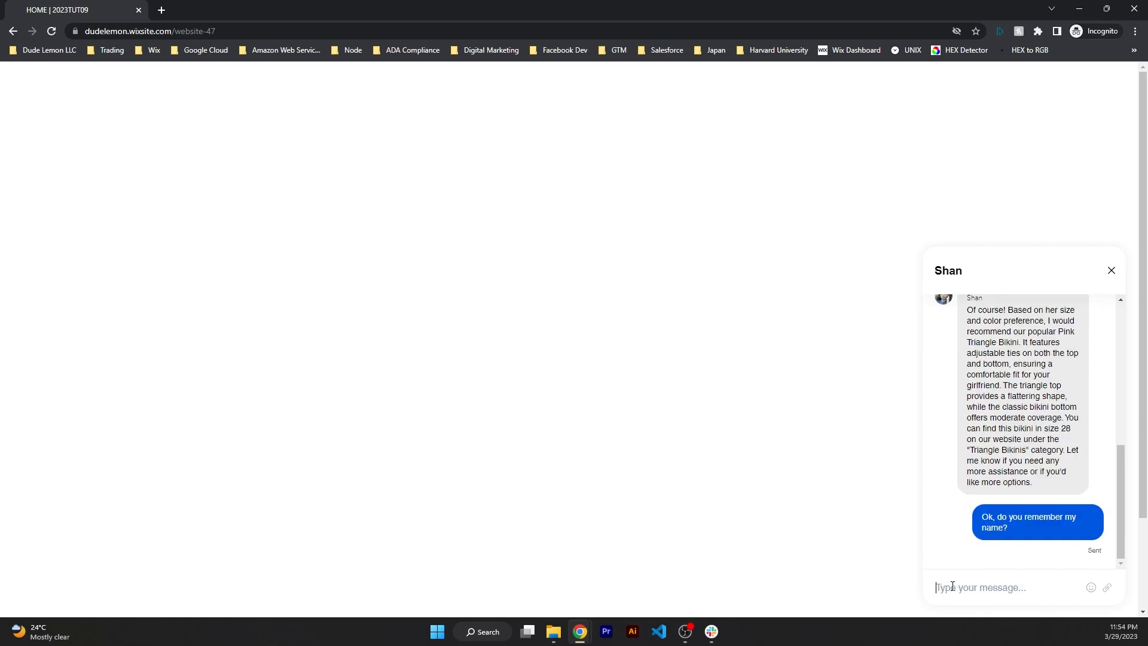
mouse_move(875, 555)
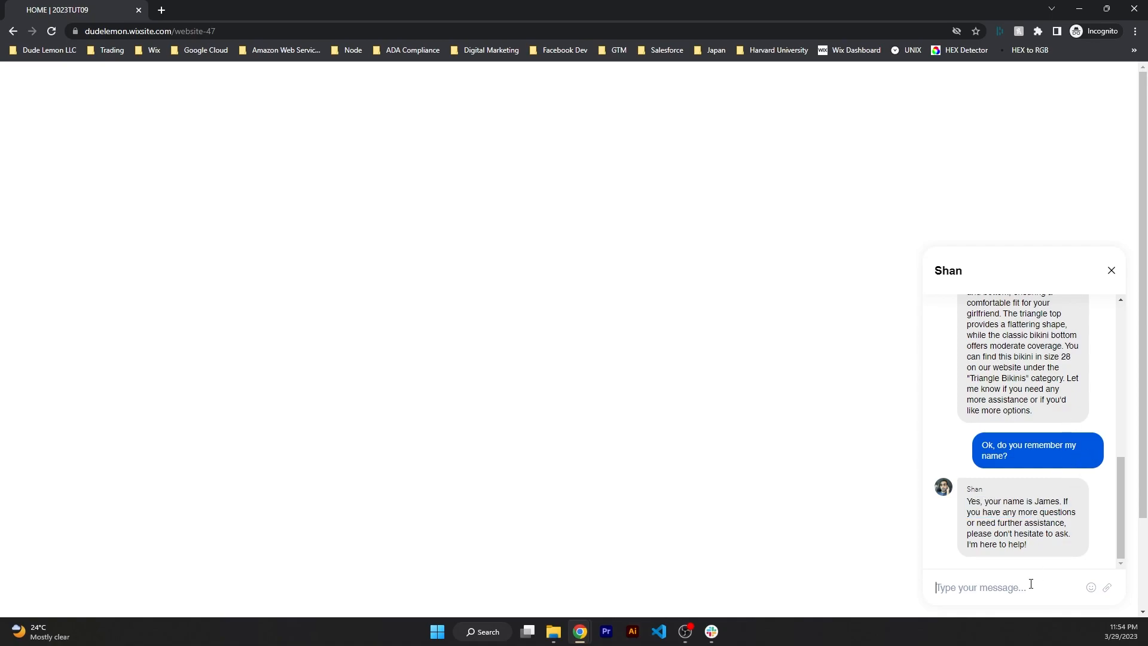
Send 'Cool! do you have a URL for your triangle bikini products?' to the chat agent.
type("Co")
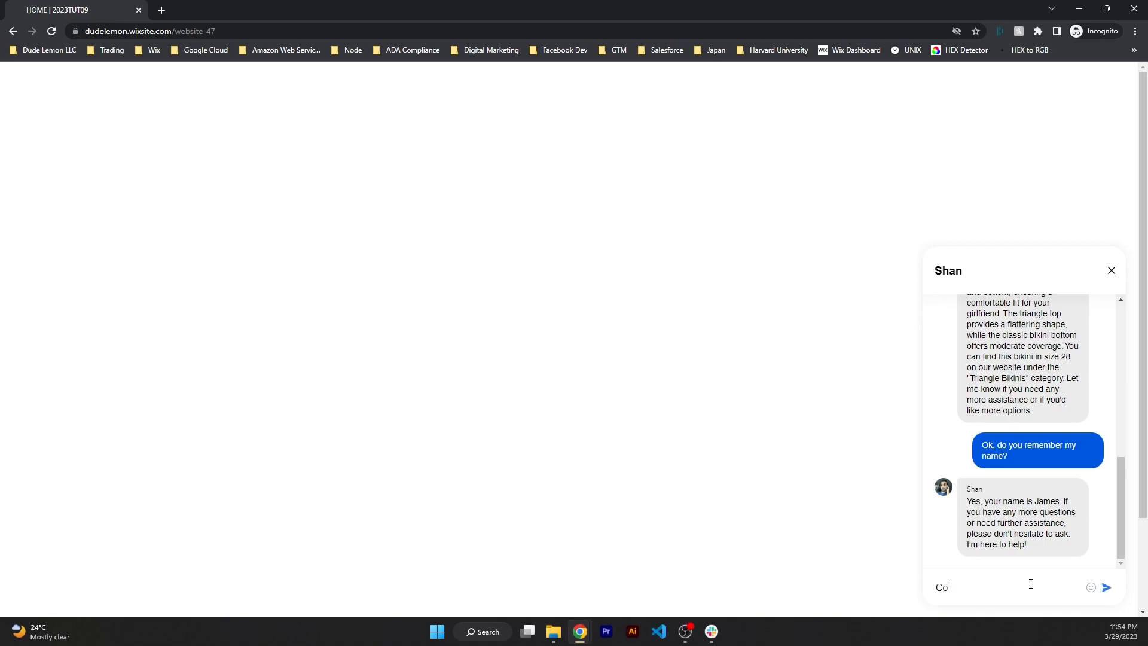
type("ool!")
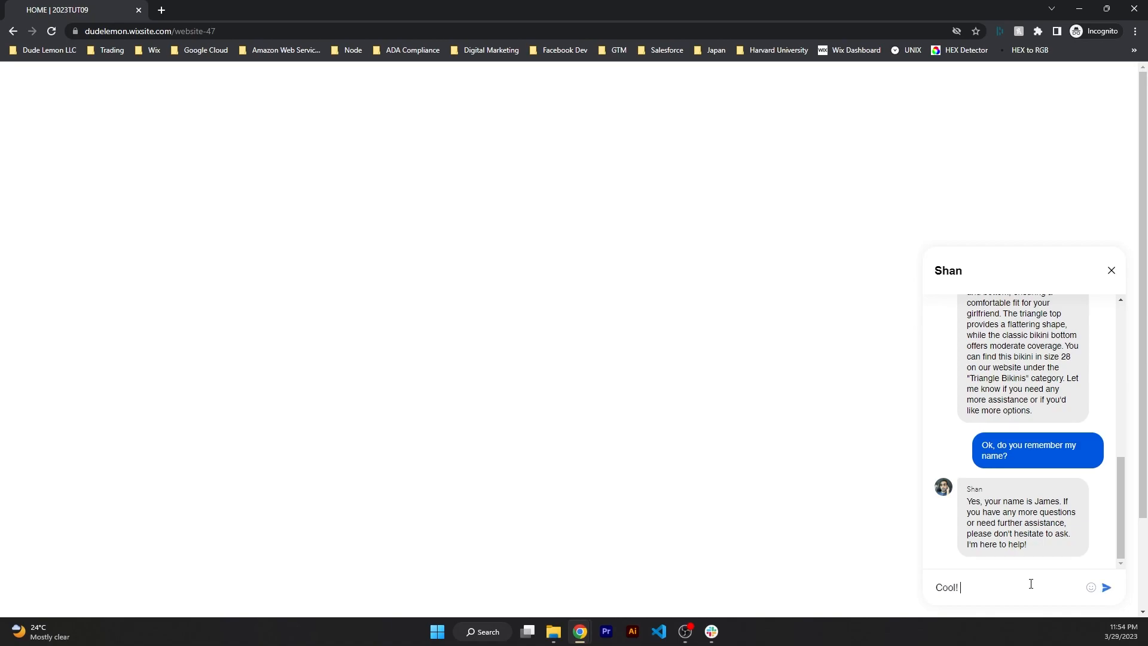
type("do you have a")
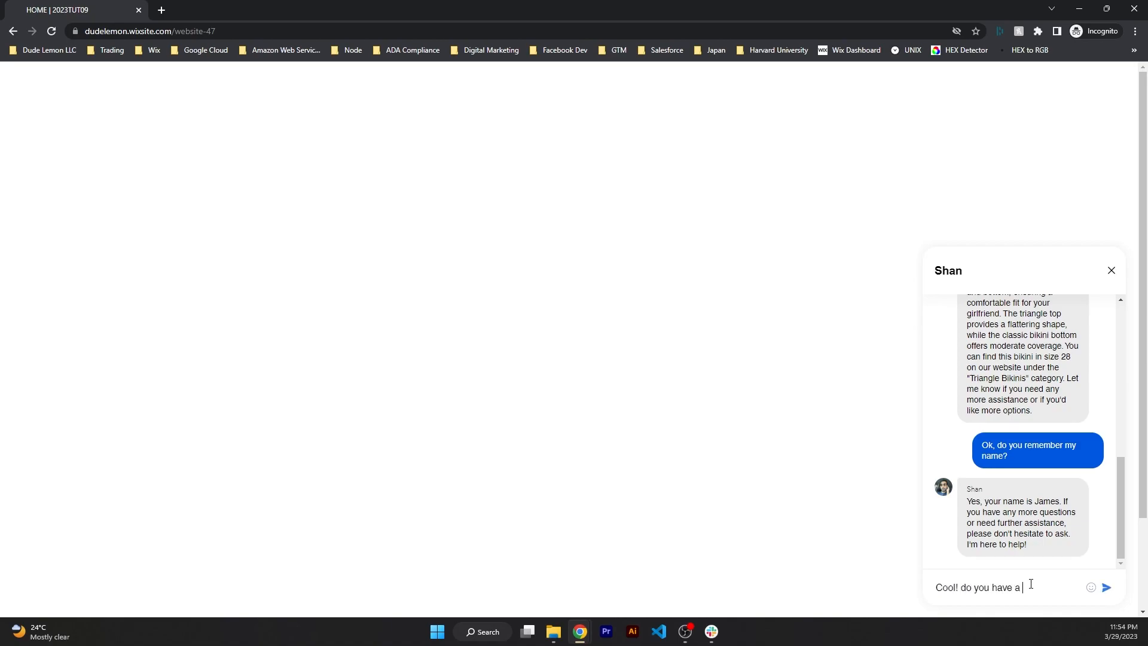
type("URL for you")
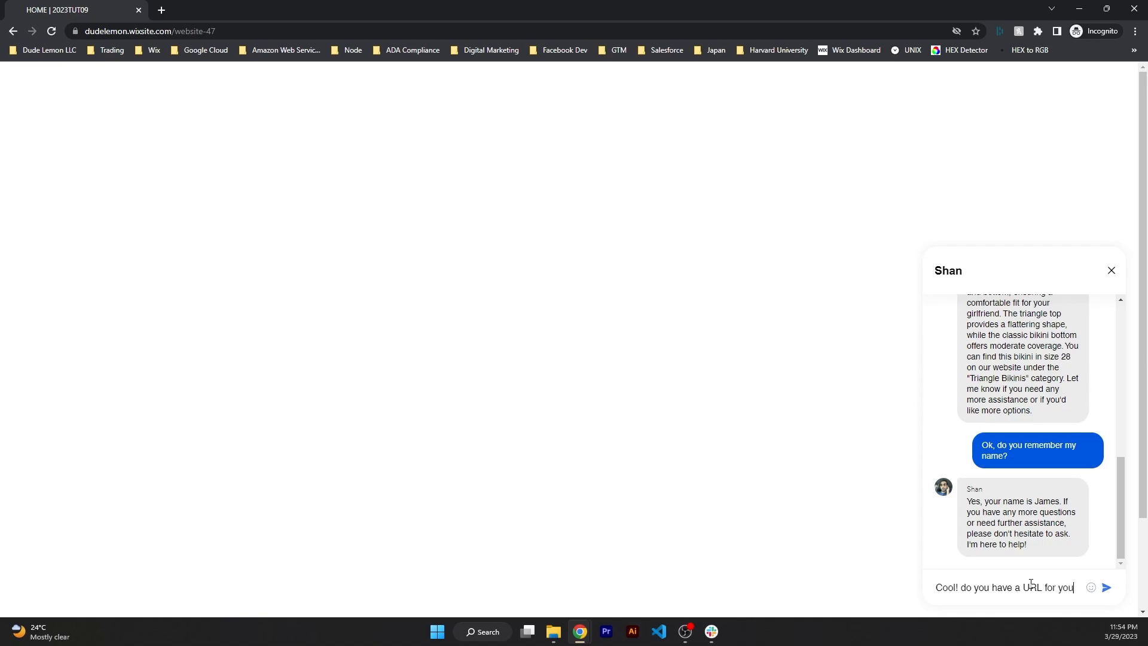
type("r triangle bikini")
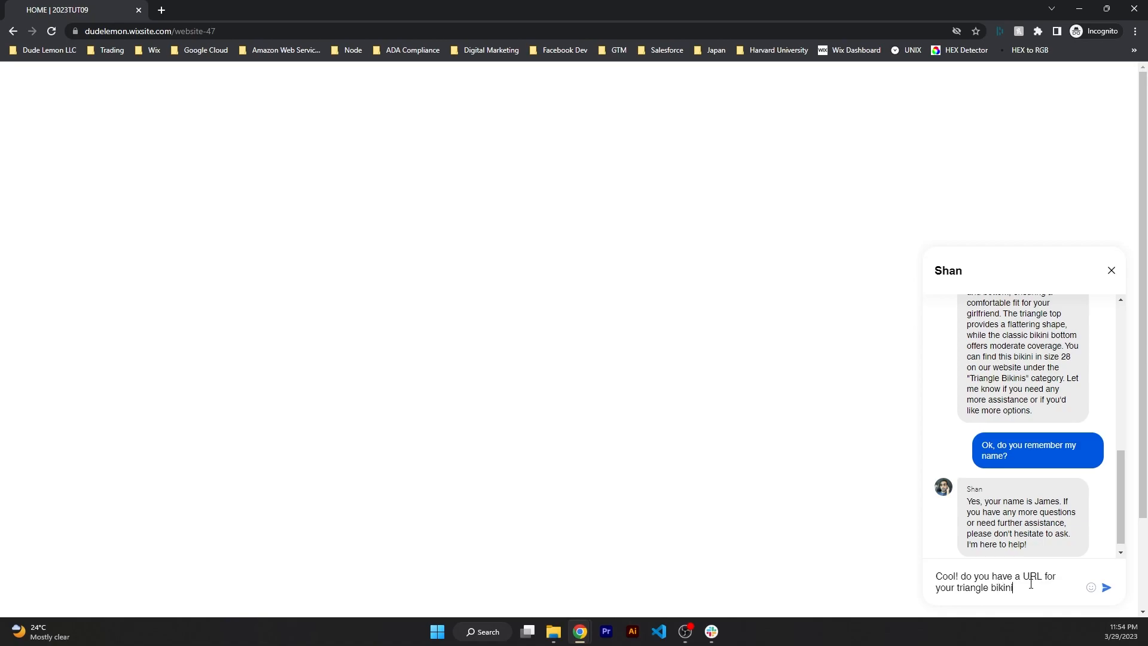
type("products?")
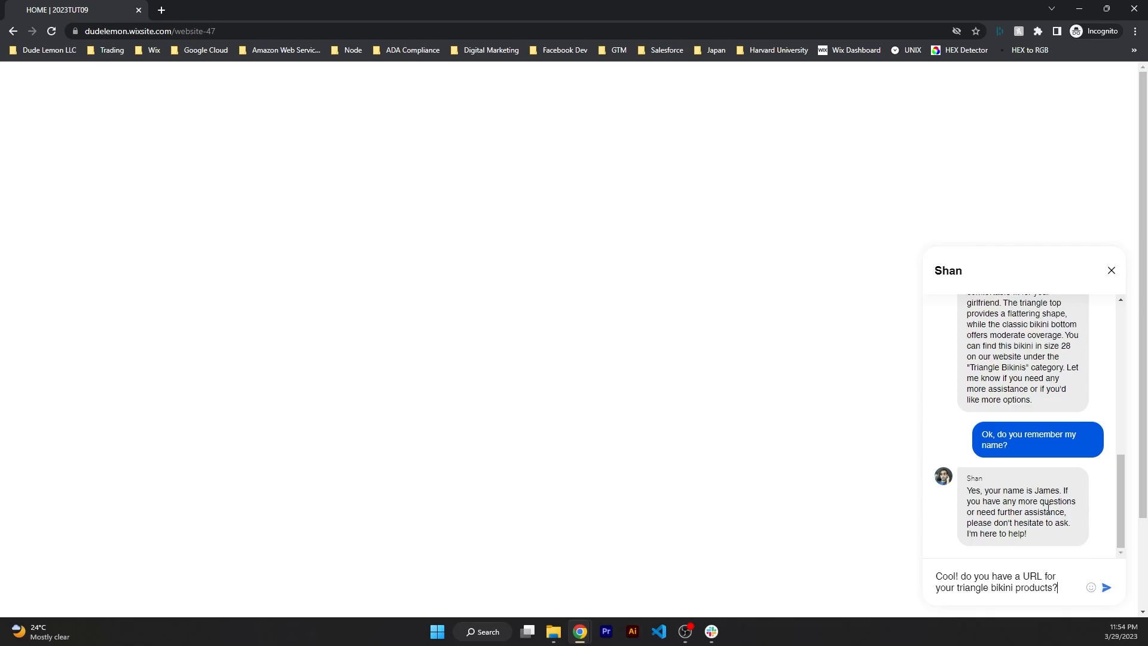
left_click(1107, 588)
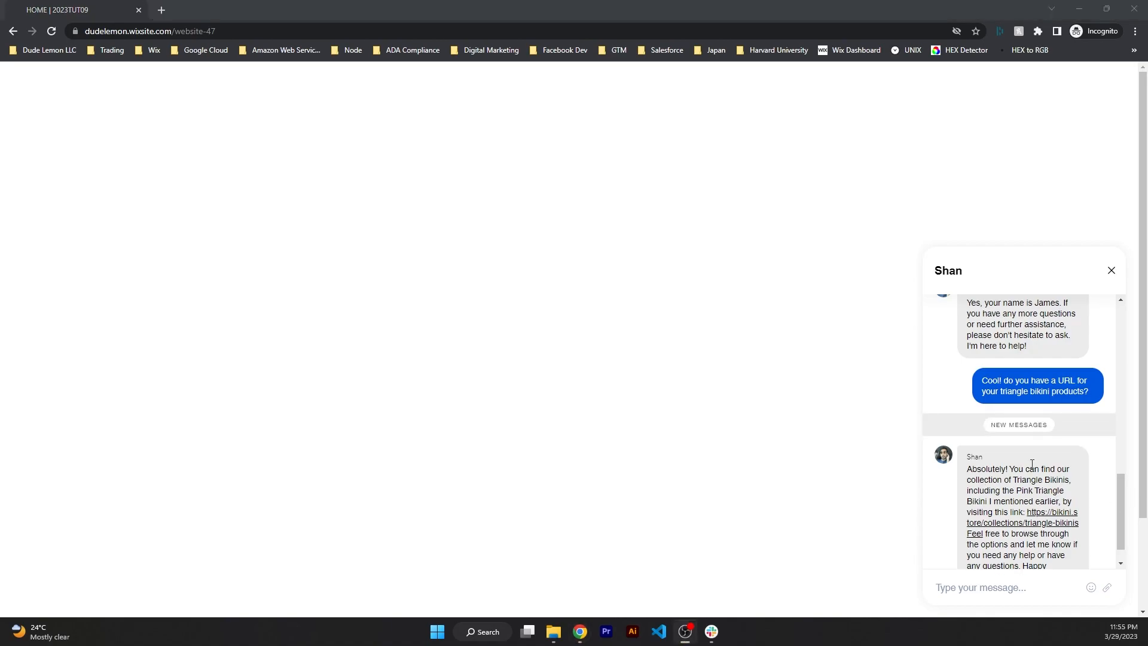
scroll("down", 3)
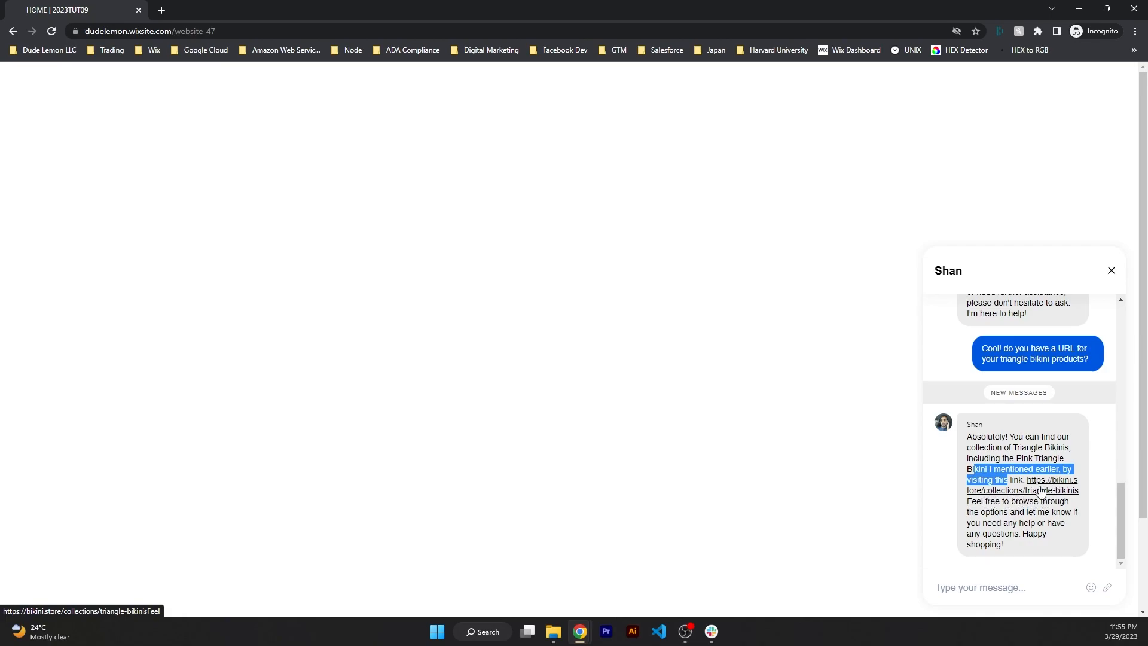
mouse_move(977, 504)
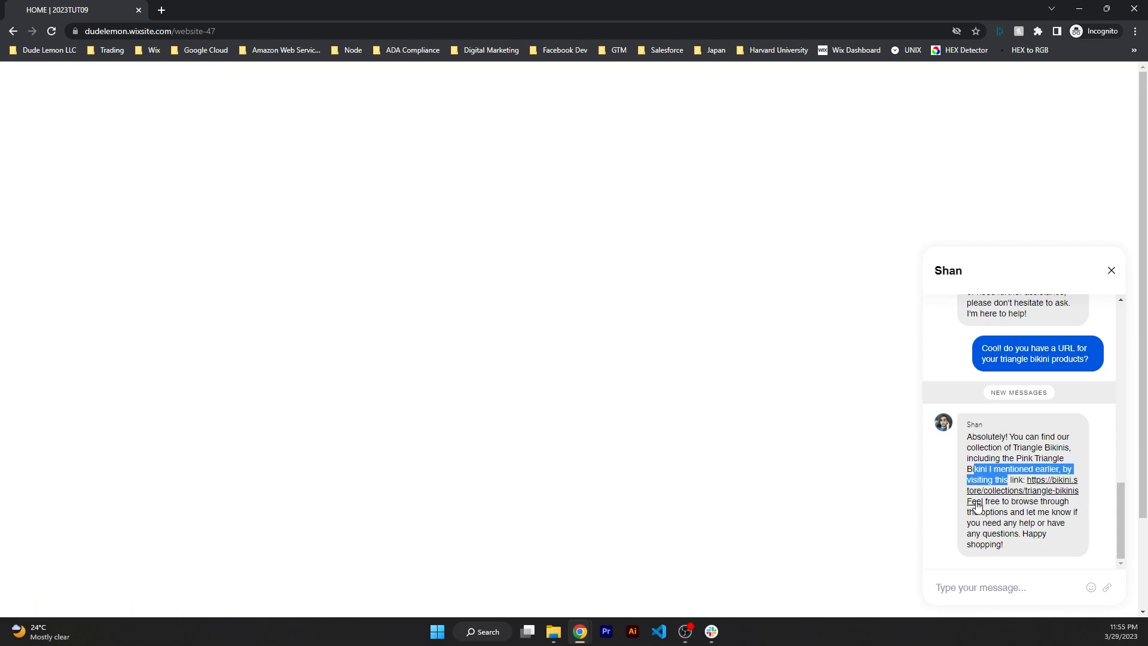
mouse_move(1037, 490)
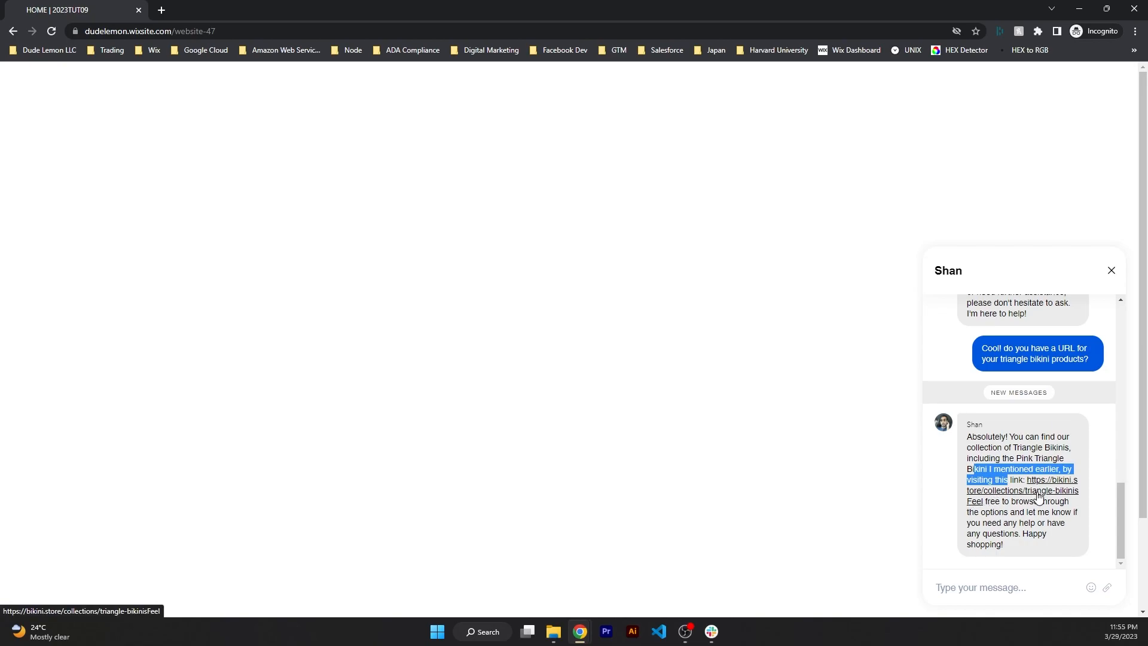
mouse_move(1031, 508)
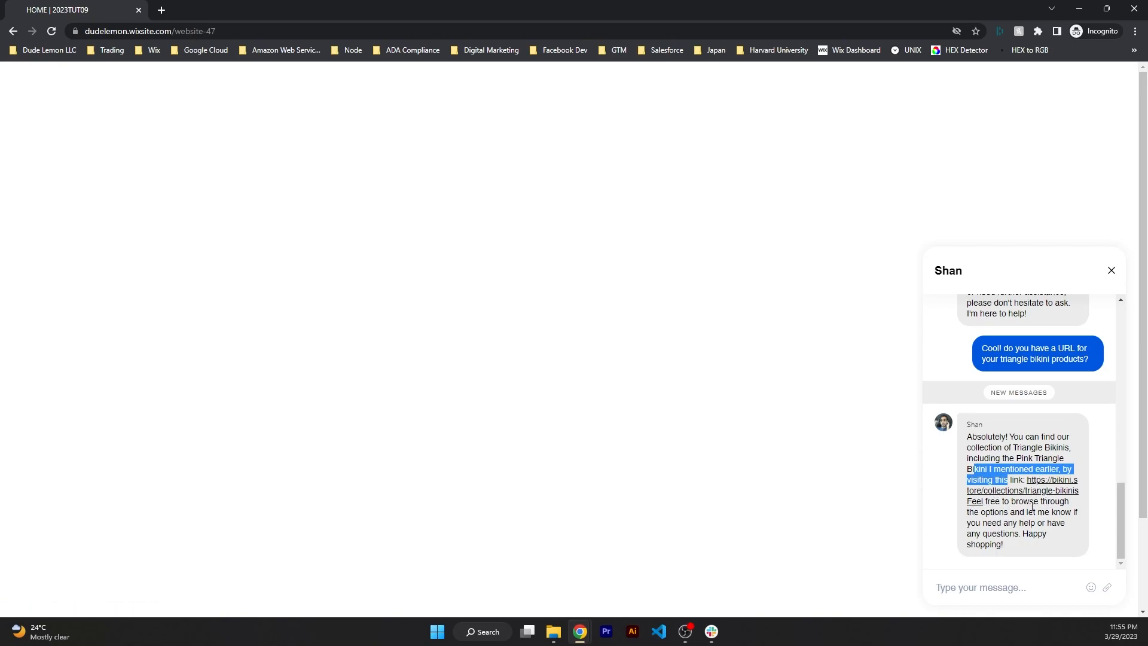
mouse_move(1025, 511)
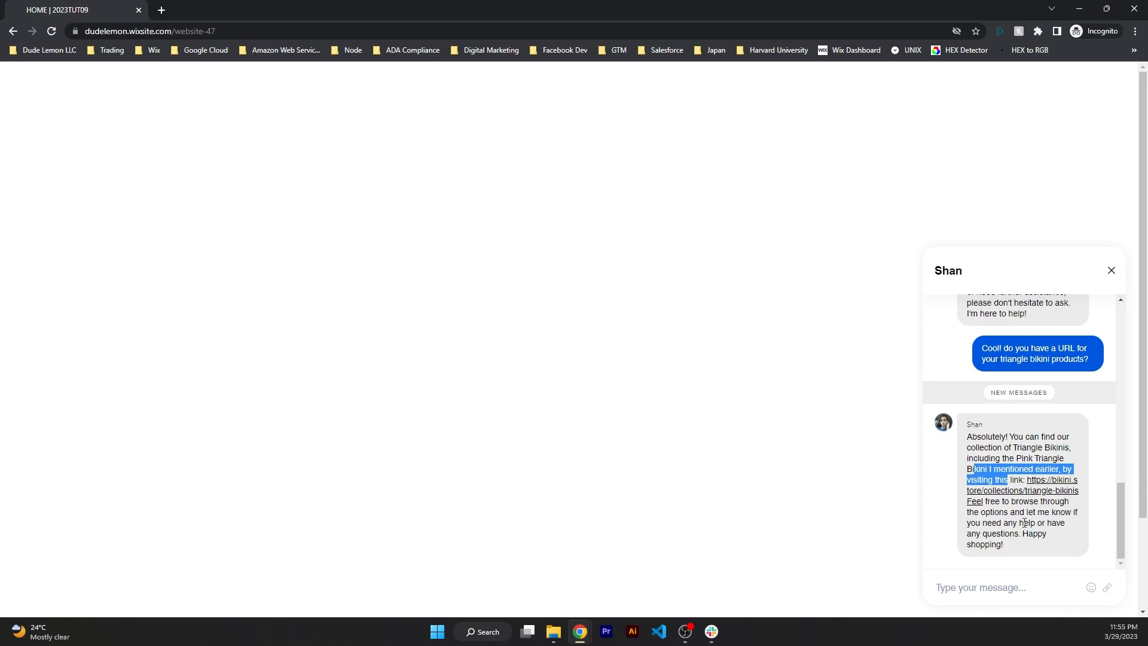
mouse_move(1009, 552)
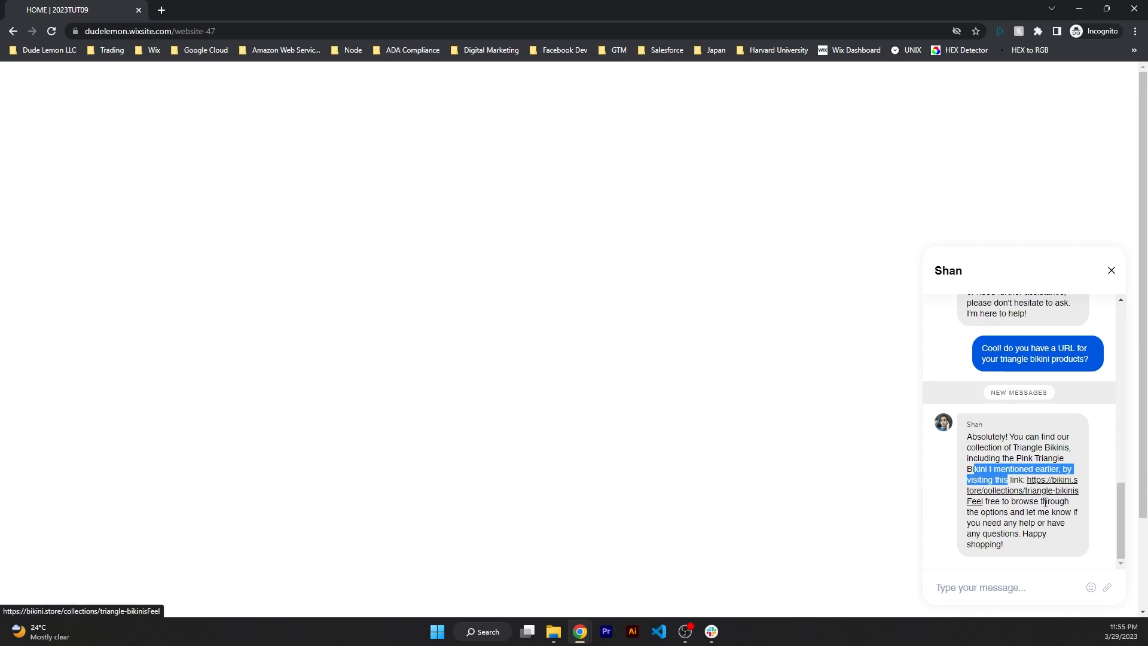
mouse_move(1079, 485)
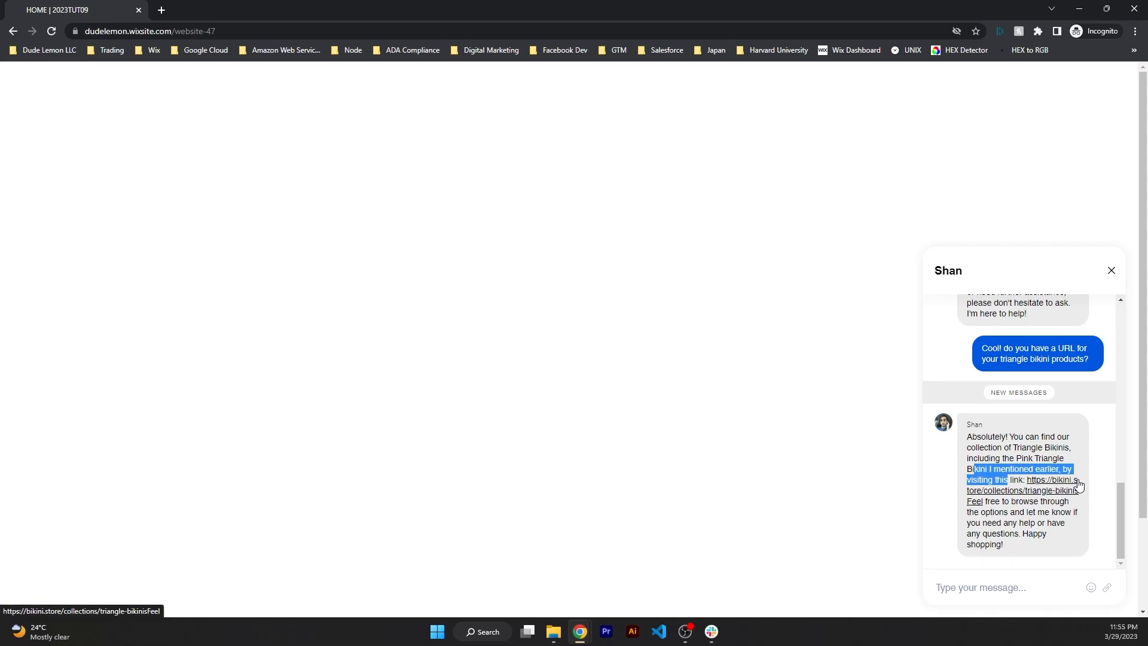
mouse_move(580, 632)
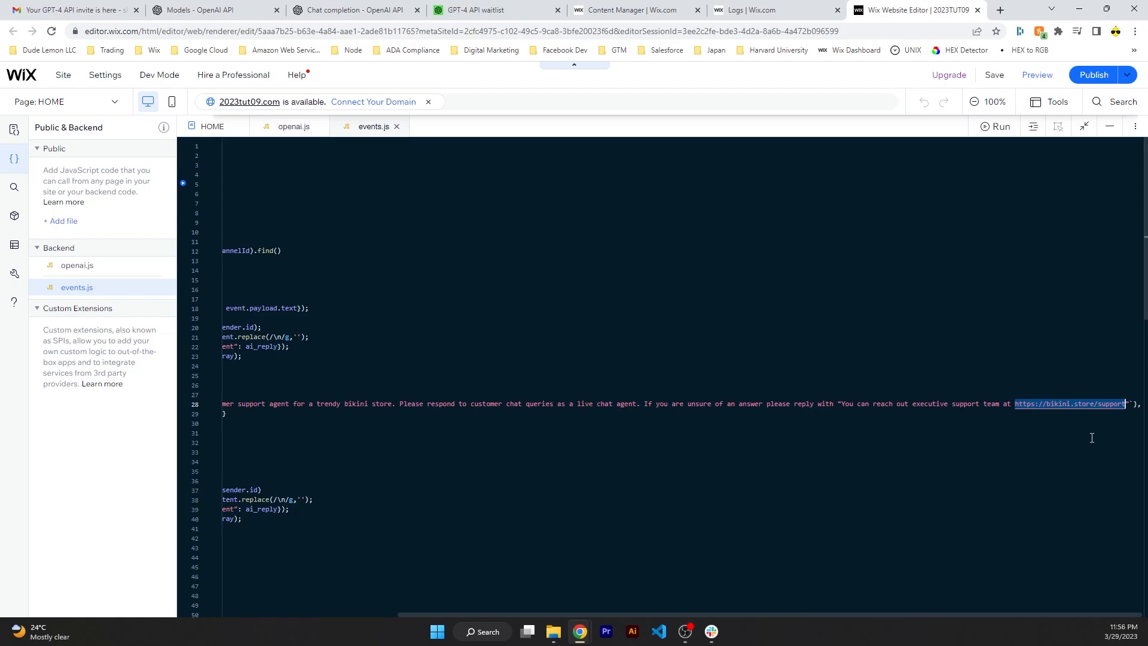
mouse_move(580, 632)
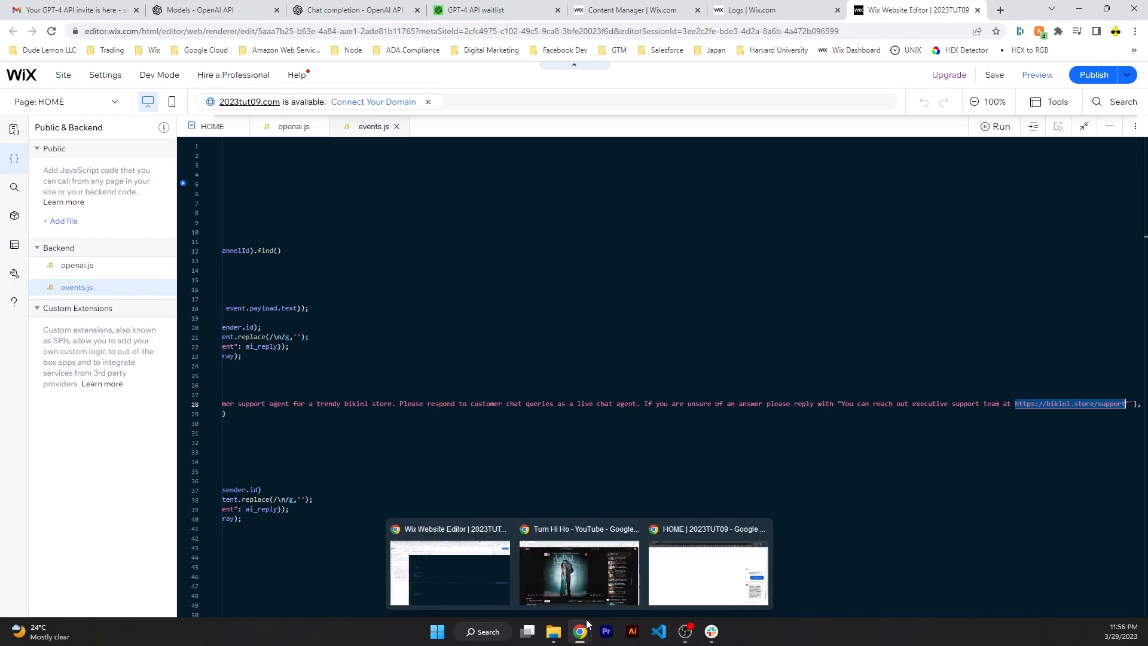
Switch from the Wix Editor back to the live site window showing the chat conversation.
left_click(708, 574)
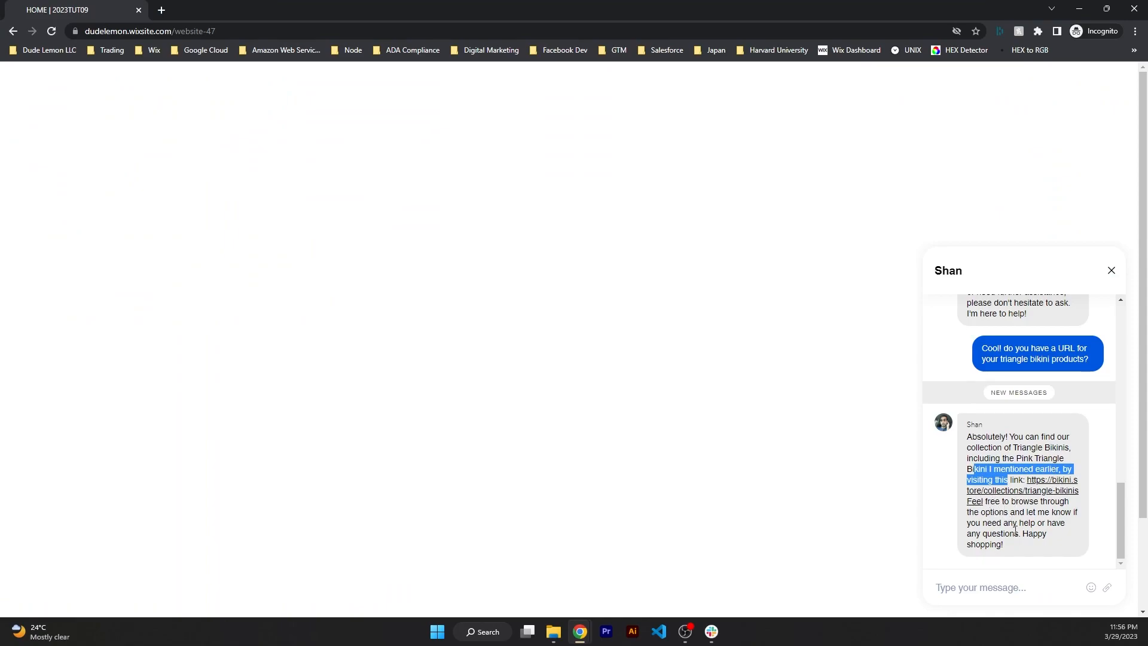
mouse_move(1029, 498)
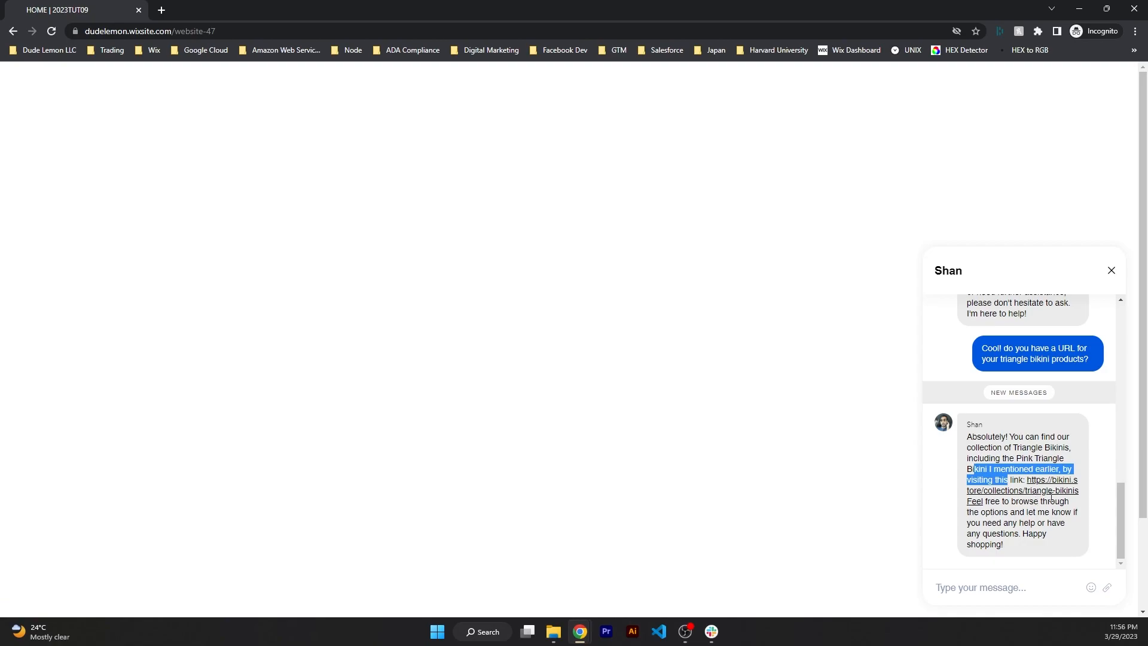
mouse_move(1084, 522)
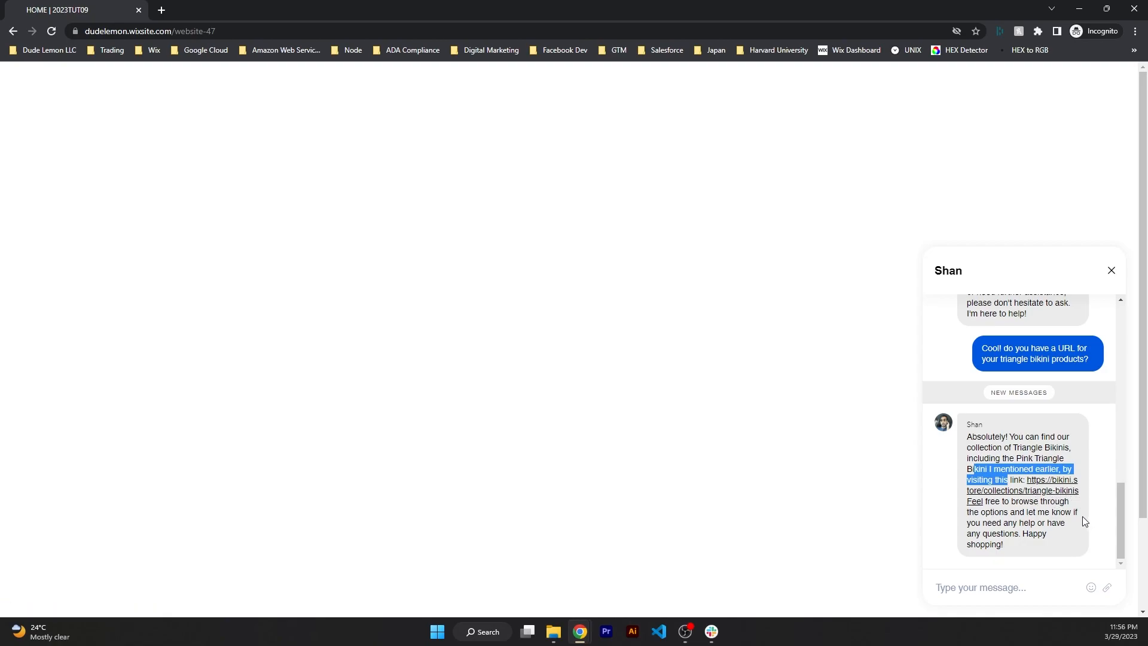
mouse_move(1059, 525)
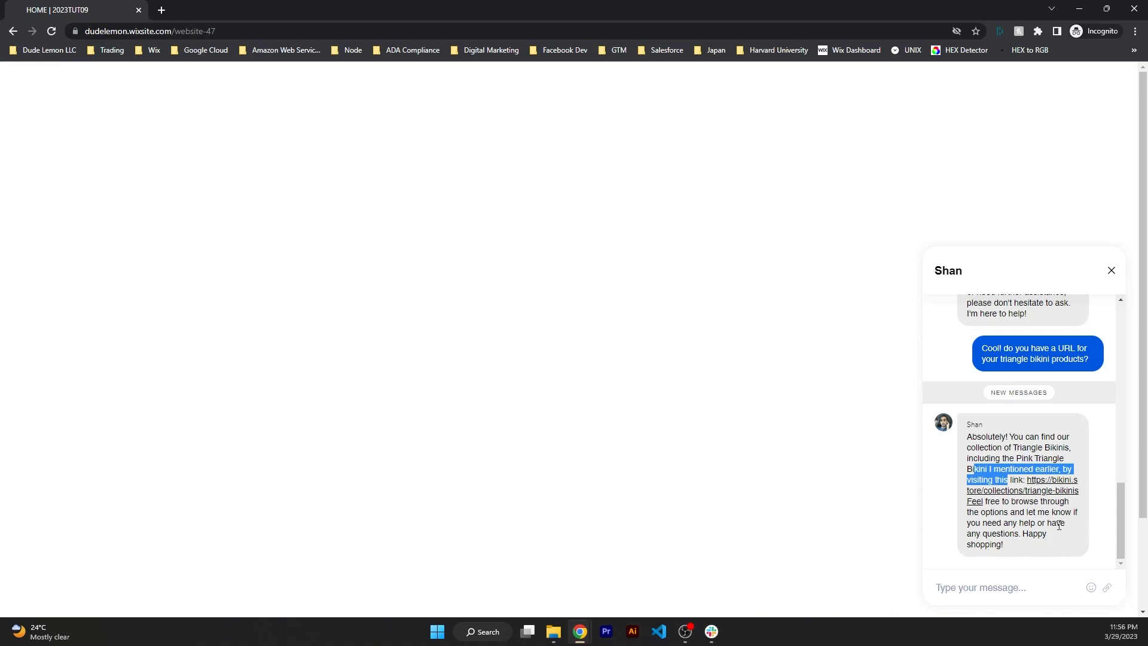
mouse_move(798, 446)
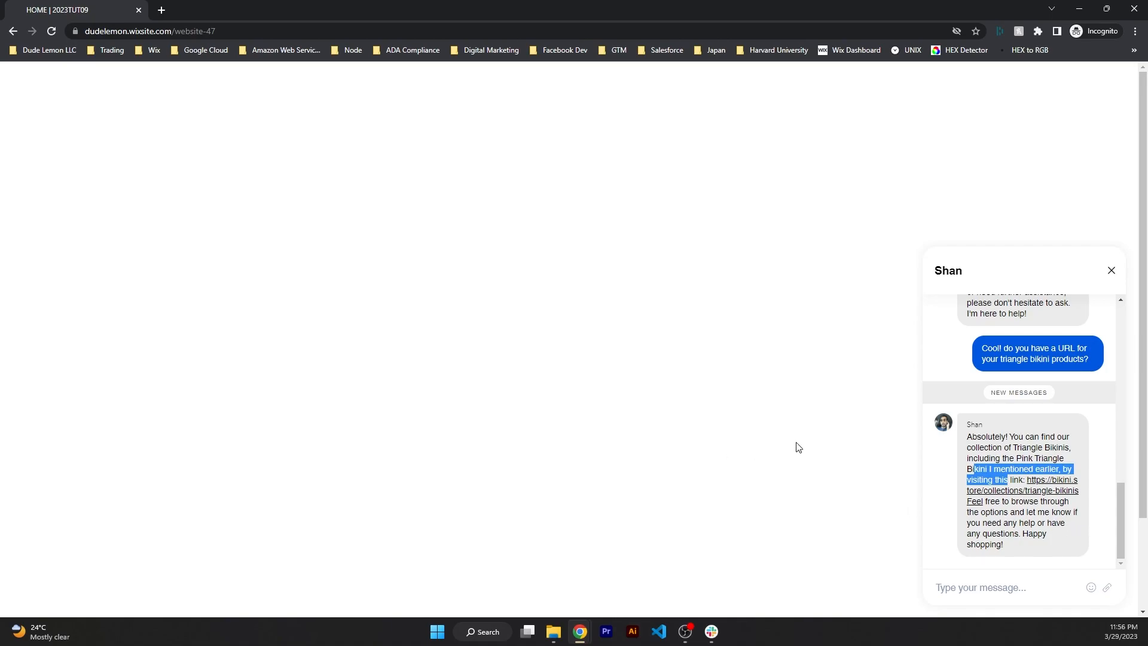
mouse_move(819, 316)
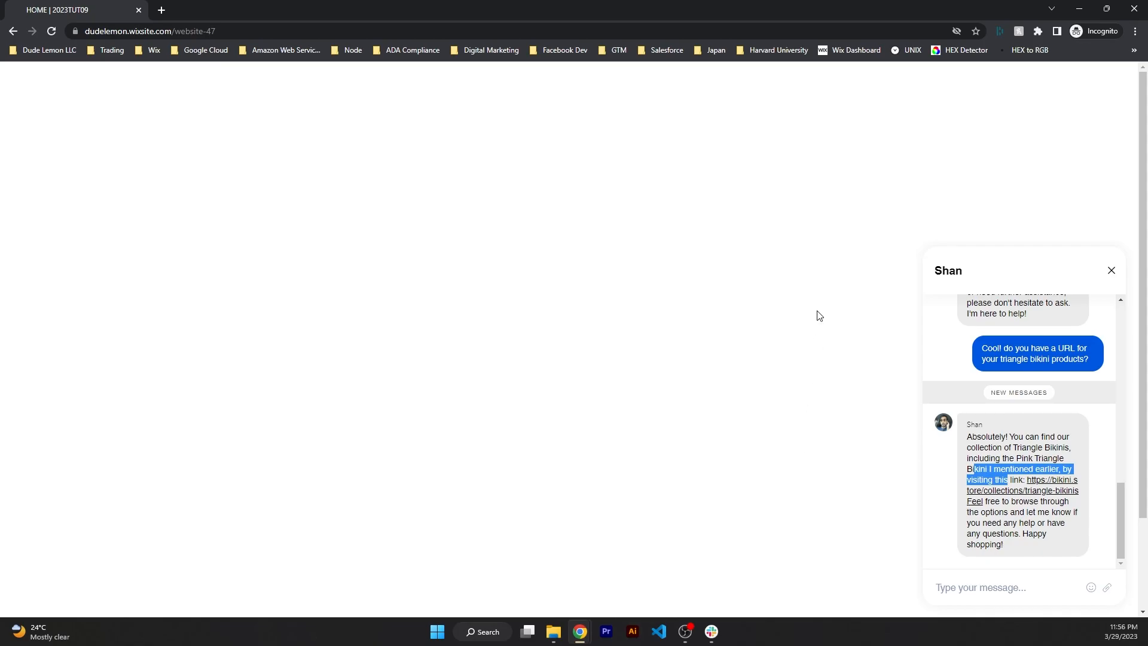
mouse_move(991, 421)
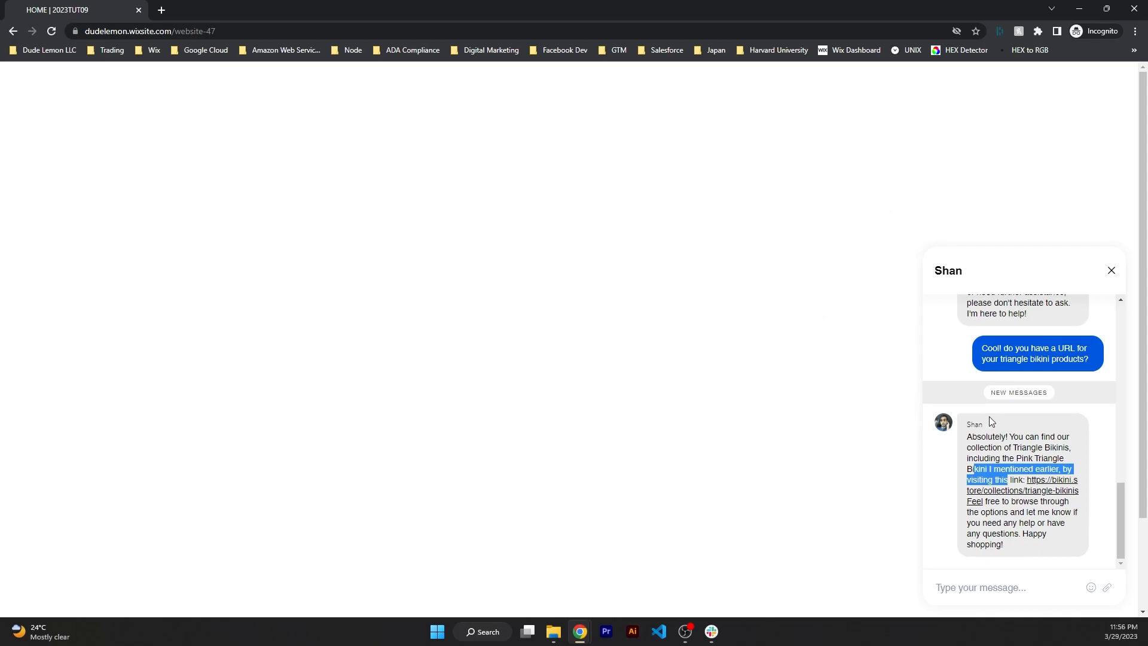